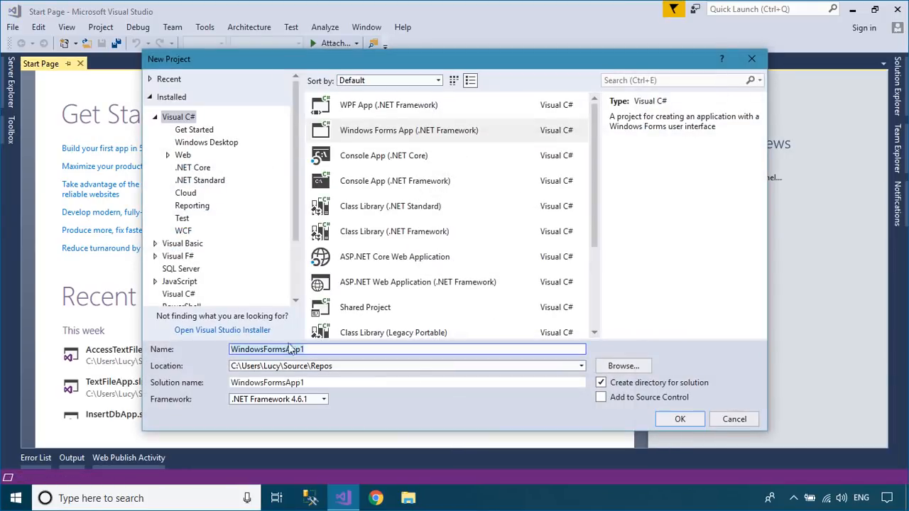
# Name the new Windows Forms App project DetectObjectApp and create it.
pyautogui.press('Backspace')
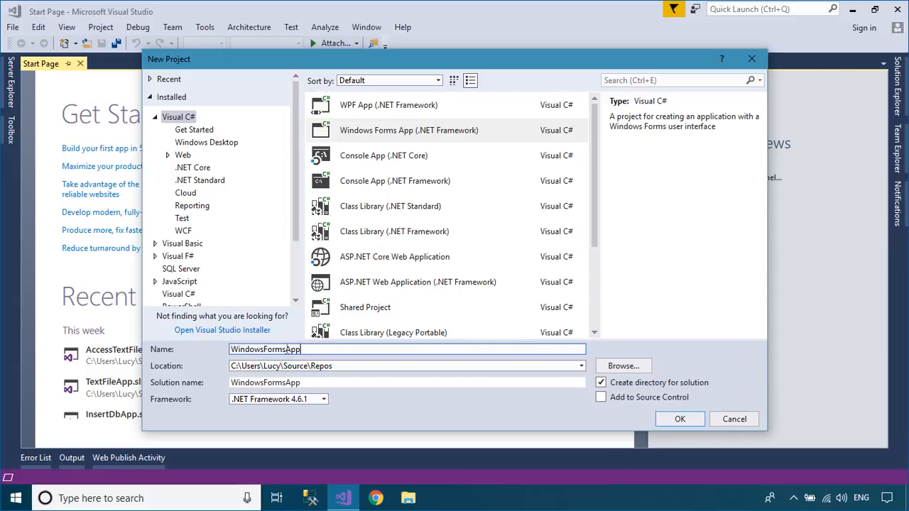
pyautogui.write('DetecApp')
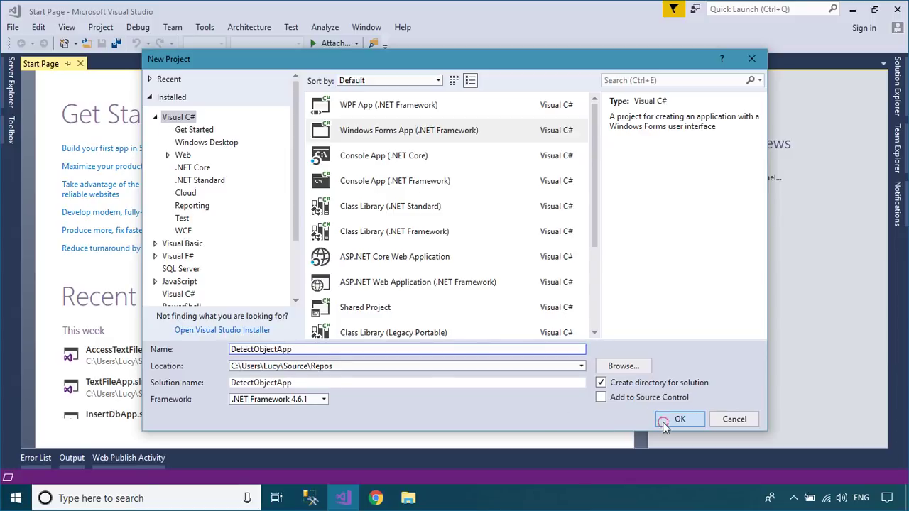
pyautogui.click(680, 419)
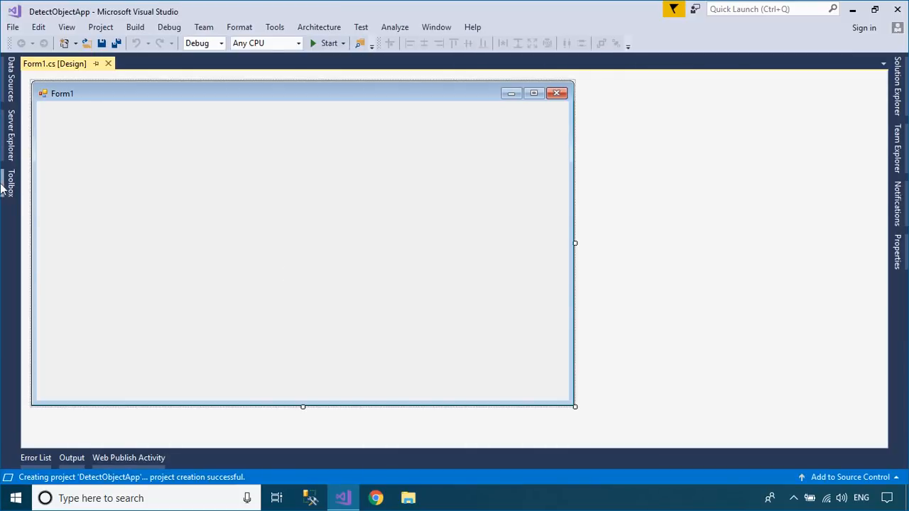
# Place the image box at Form1's top-left and enlarge it.
pyautogui.click(9, 183)
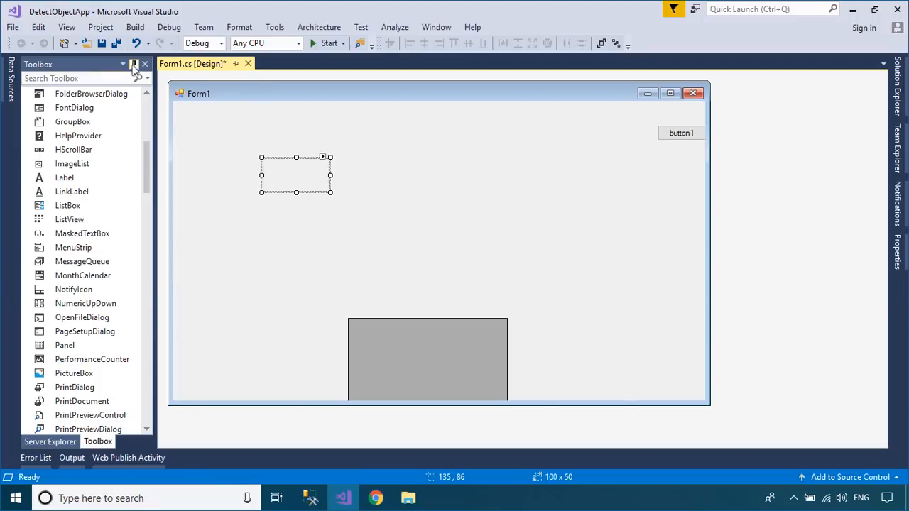
pyautogui.click(133, 64)
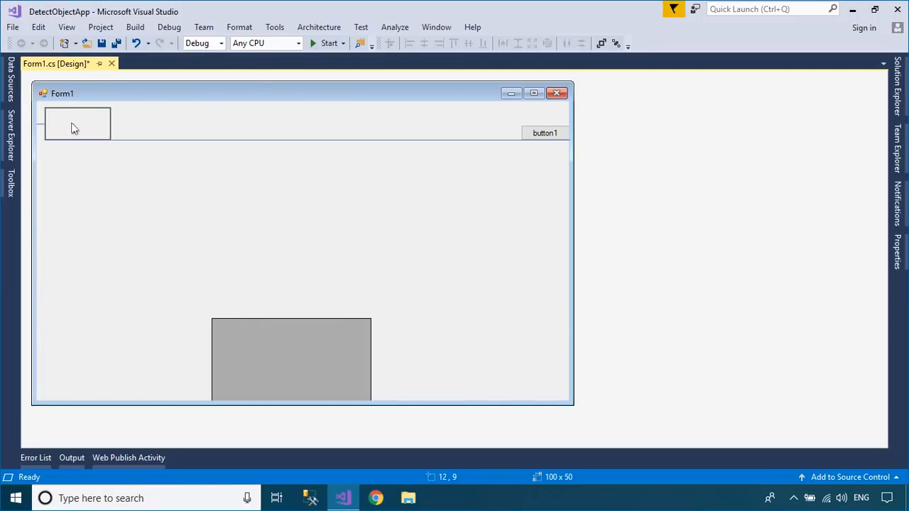
pyautogui.moveTo(110, 141); pyautogui.dragTo(376, 278)
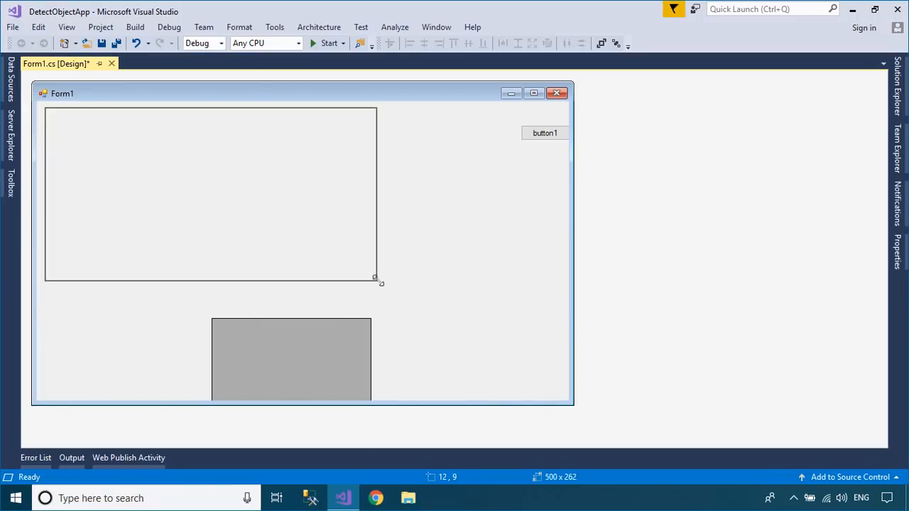
pyautogui.moveTo(375, 277); pyautogui.dragTo(377, 307)
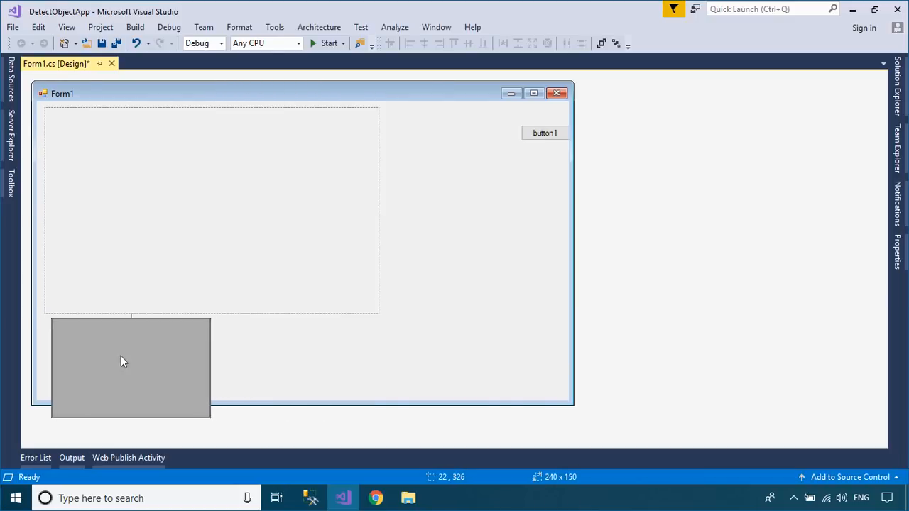
# Stretch the data grid along the bottom, make the form taller, and widen the image box.
pyautogui.click(122, 362)
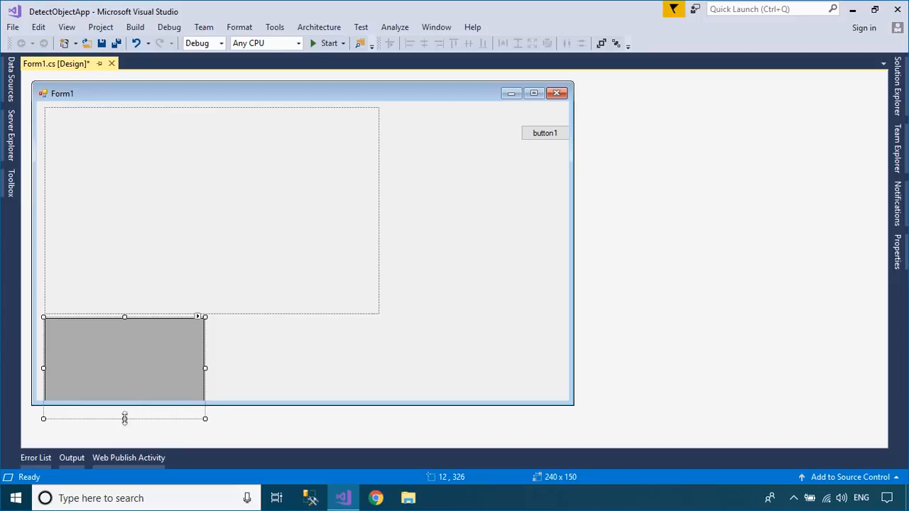
pyautogui.moveTo(124, 417); pyautogui.dragTo(124, 392)
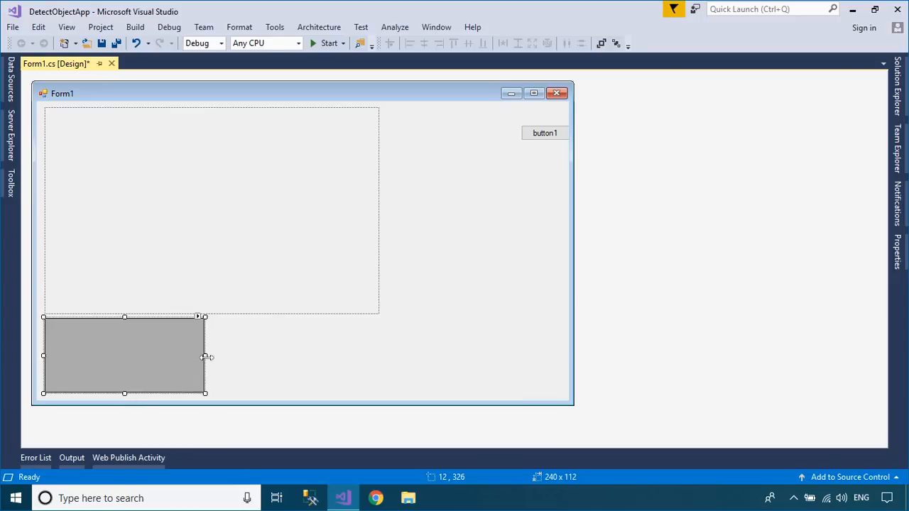
pyautogui.moveTo(205, 356); pyautogui.dragTo(501, 355)
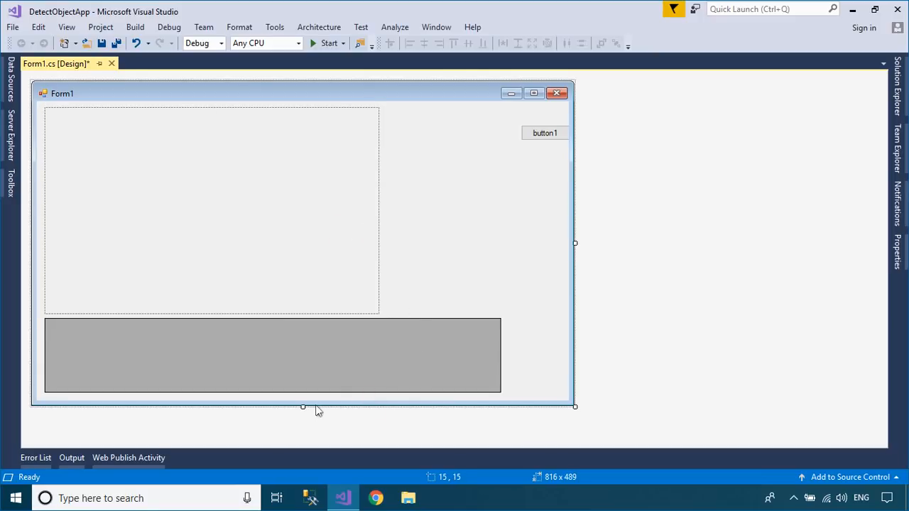
pyautogui.moveTo(304, 407); pyautogui.dragTo(301, 433)
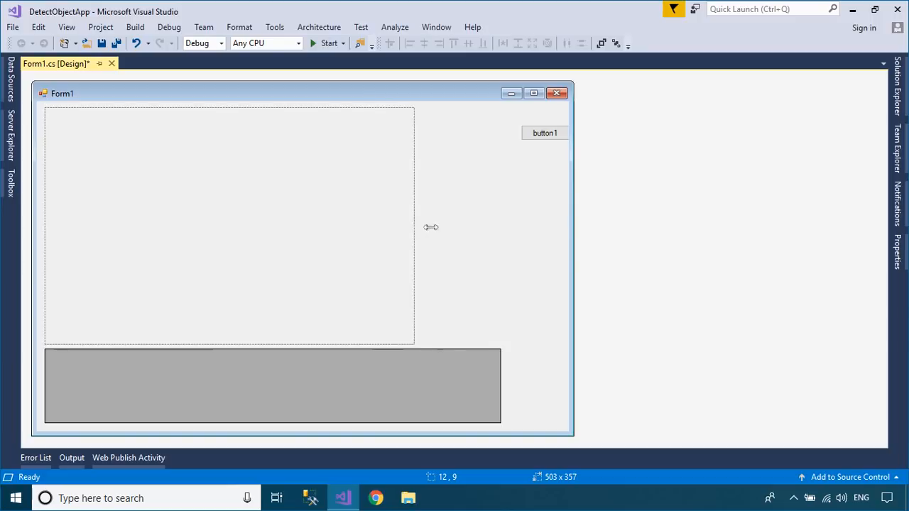
pyautogui.moveTo(415, 226); pyautogui.dragTo(467, 226)
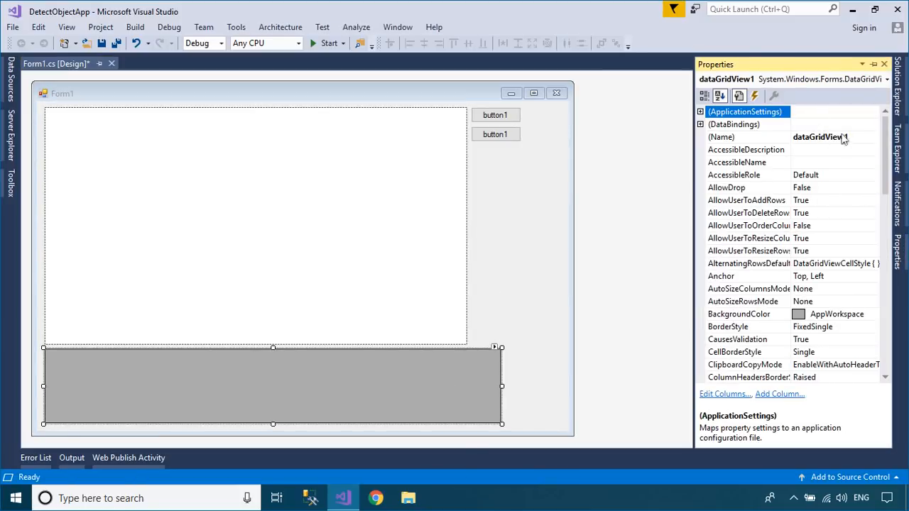
# Name button1 btnOpen with caption Open, and caption button2 Detect.
pyautogui.rightClick(495, 115)
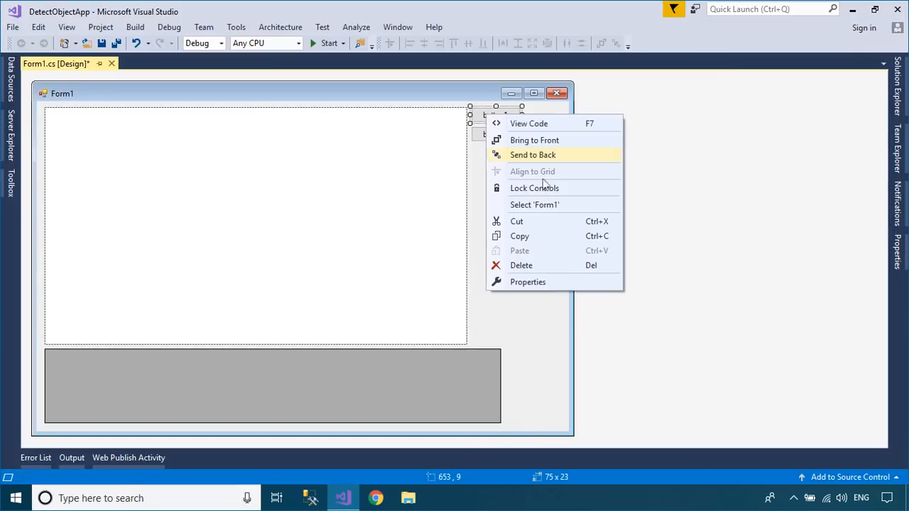
pyautogui.click(527, 282)
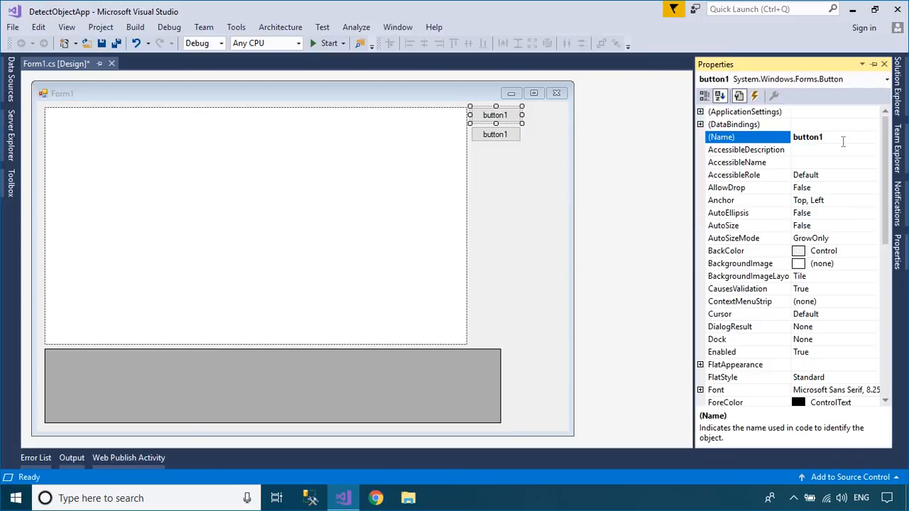
pyautogui.write('btn')
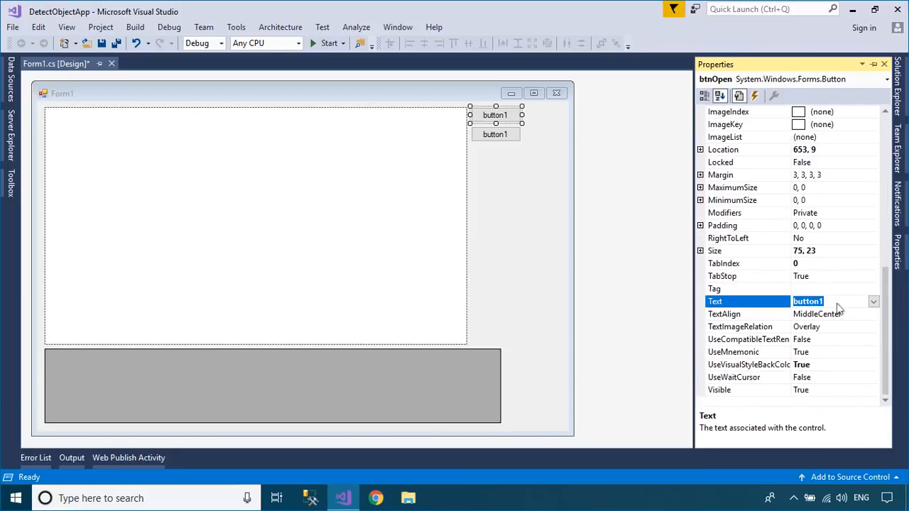
pyautogui.write('Open')
pyautogui.write('De')
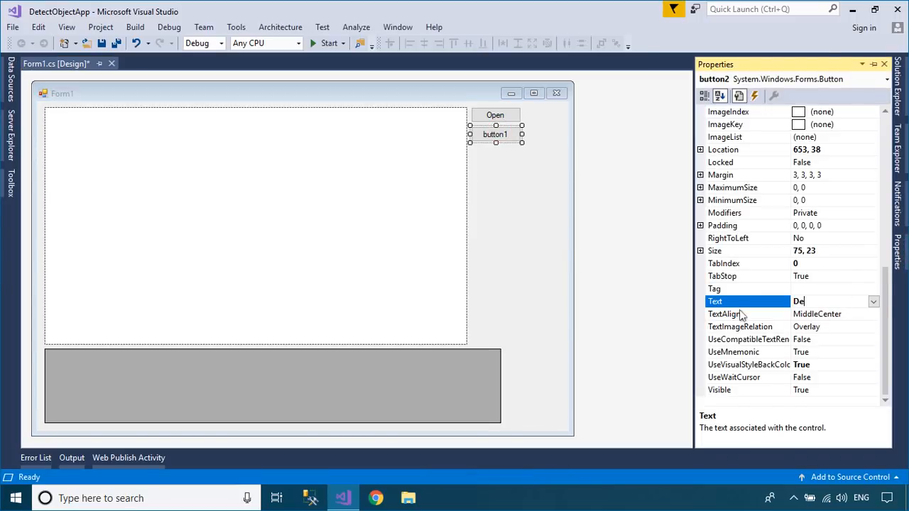
pyautogui.press('Enter')
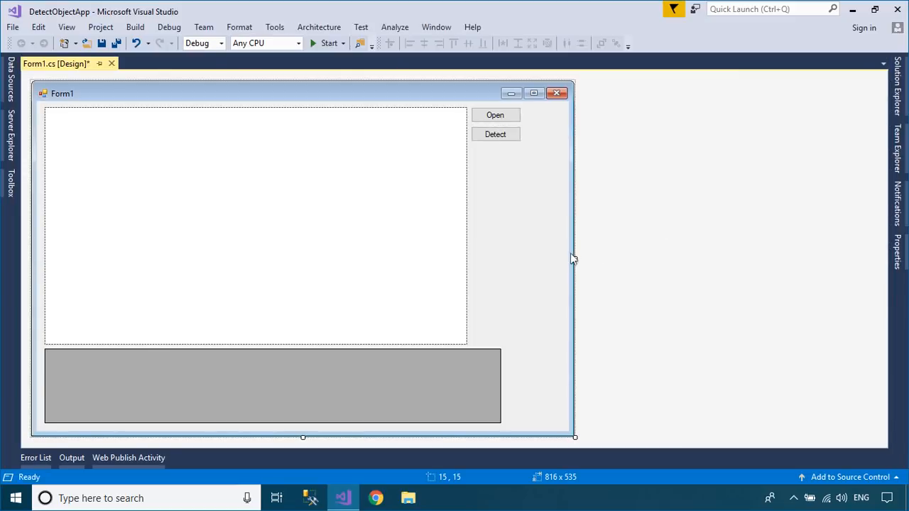
# Narrow Form1, centre it on screen, and title it FoxLearn.
pyautogui.moveTo(574, 260); pyautogui.dragTo(534, 262)
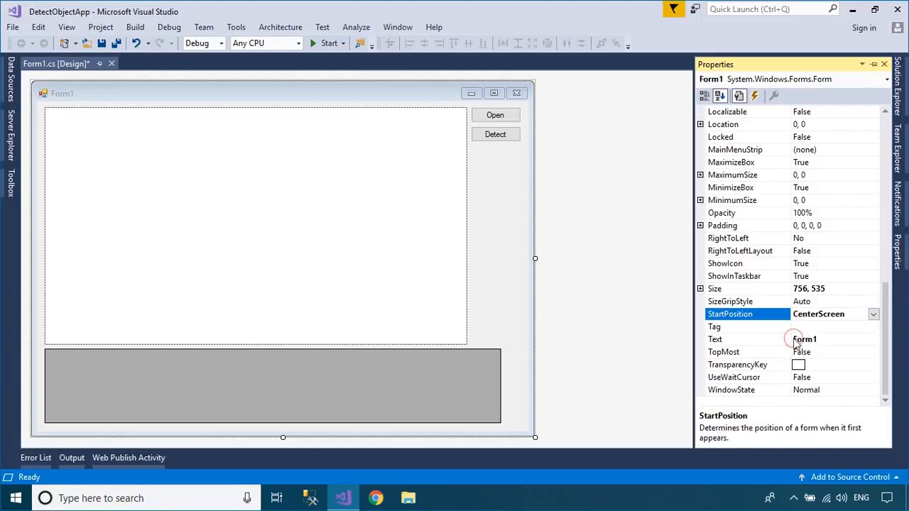
pyautogui.write('Fox')
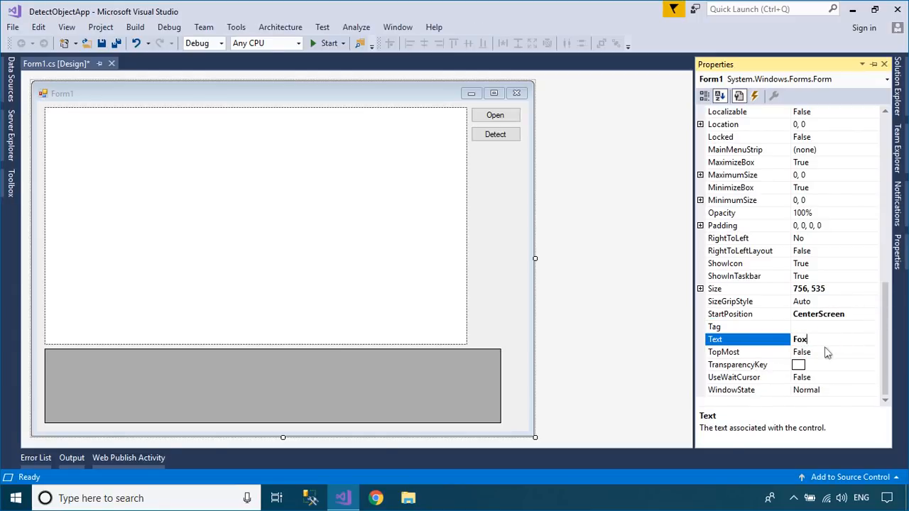
pyautogui.write('Learn')
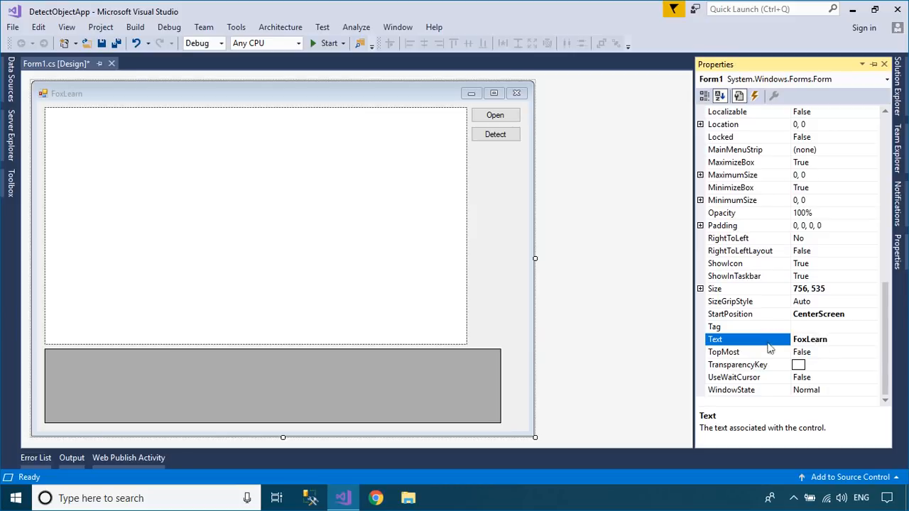
pyautogui.click(731, 188)
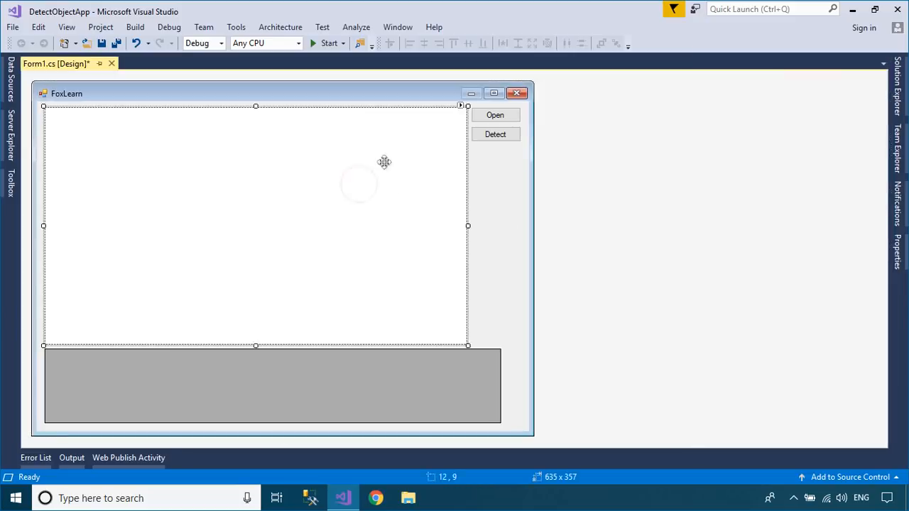
pyautogui.click(461, 106)
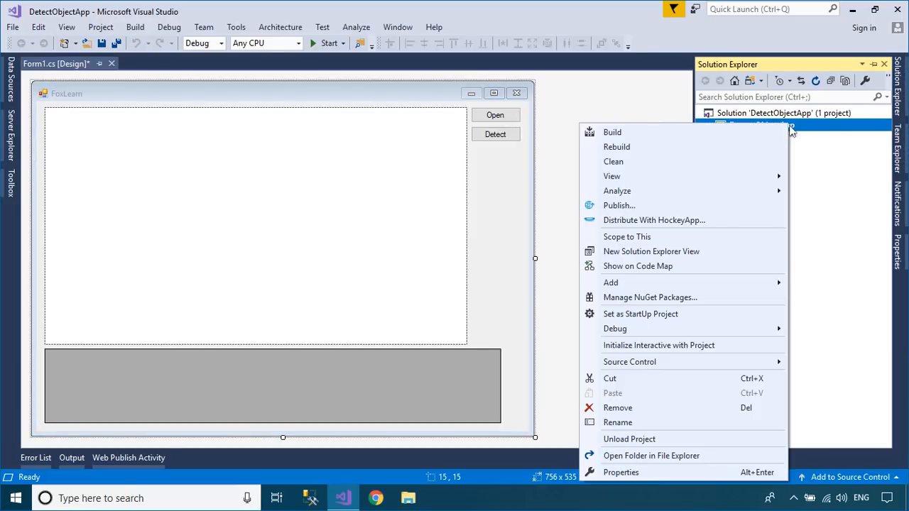
# Search NuGet for Alturos and install Alturos.Yolo 2.2.2, approving the changes.
pyautogui.click(666, 307)
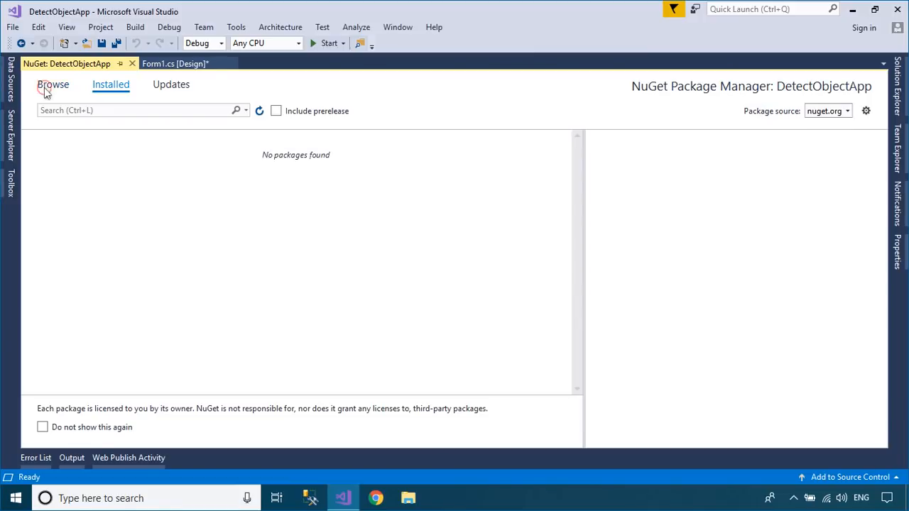
pyautogui.click(51, 85)
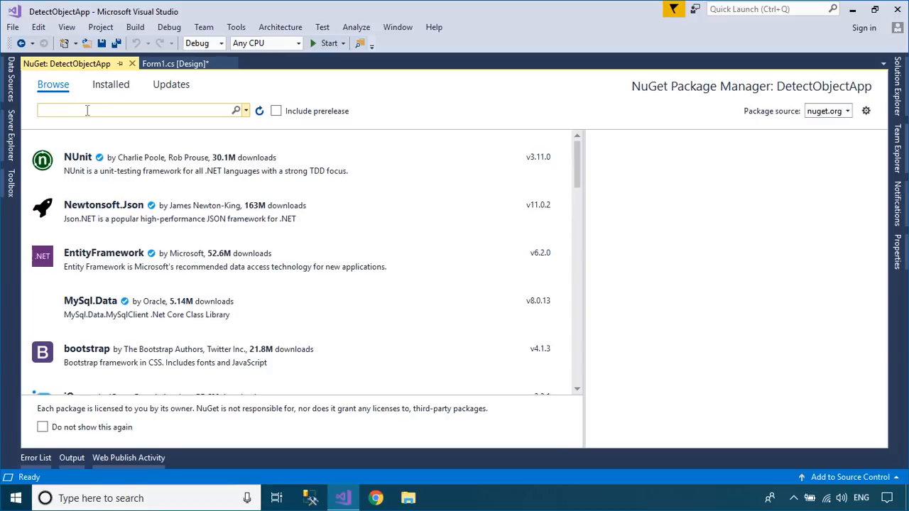
pyautogui.write('alturos.yolo')
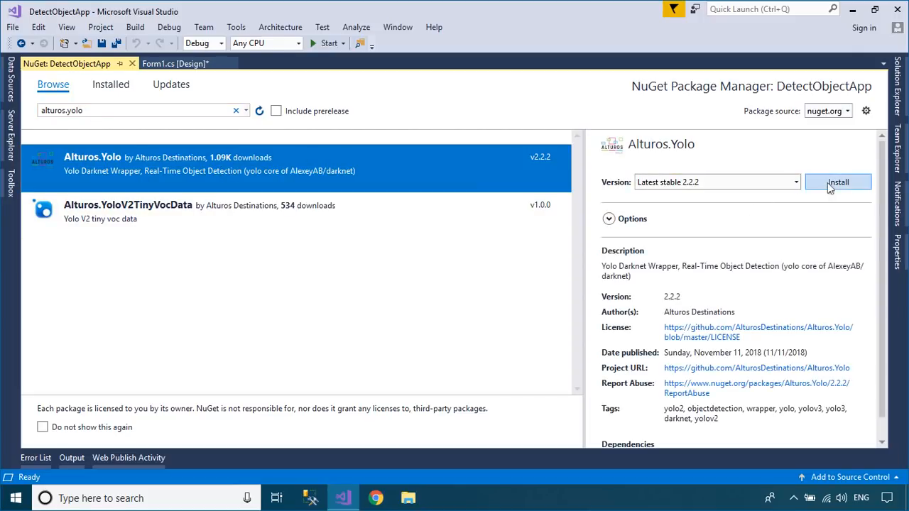
pyautogui.click(845, 182)
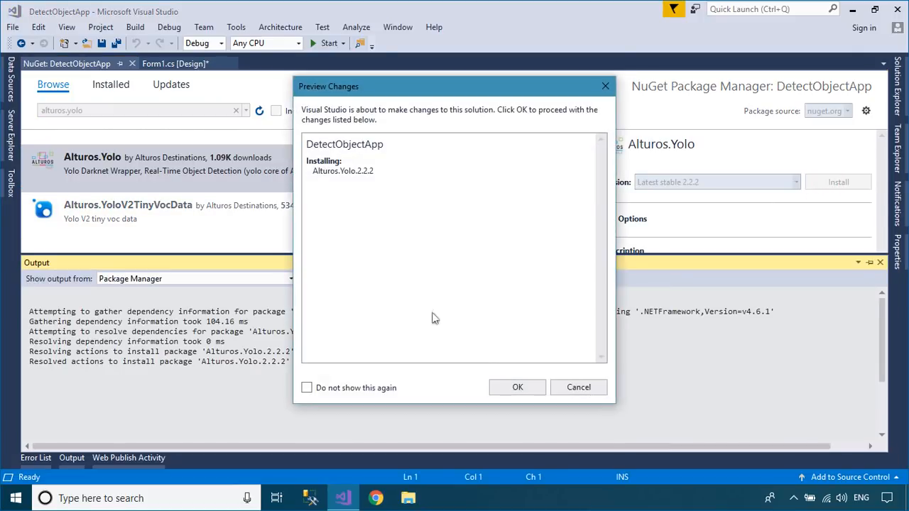
pyautogui.click(517, 387)
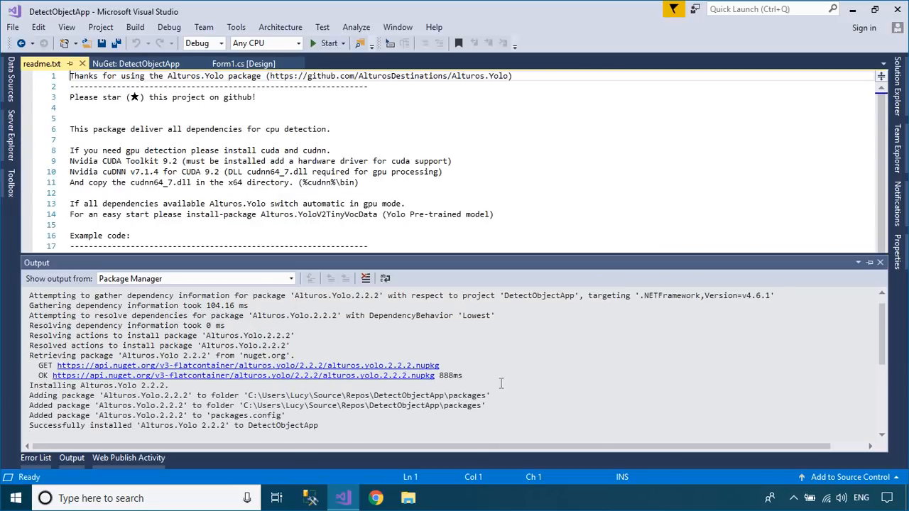
pyautogui.click(36, 457)
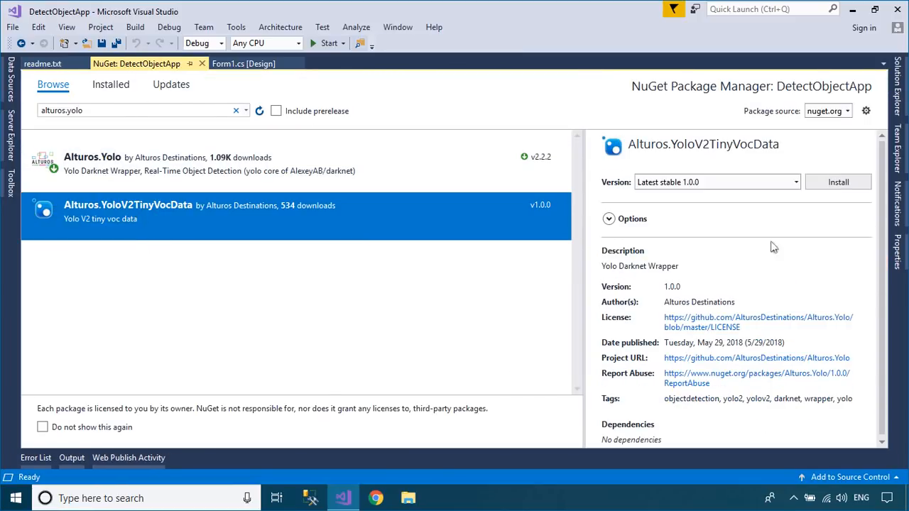
# Install Alturos.YoloV2TinyVocData 1.0.0, confirm the changes, and rebuild the solution.
pyautogui.click(838, 182)
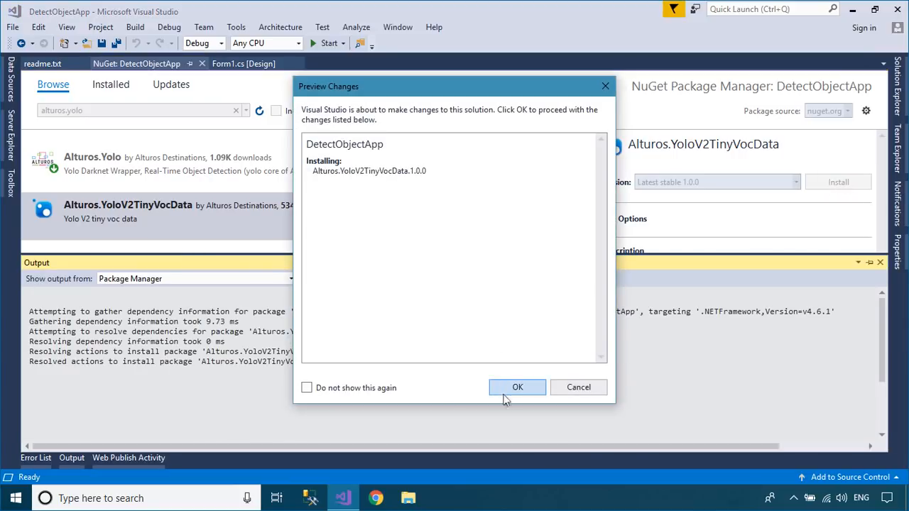
pyautogui.click(517, 387)
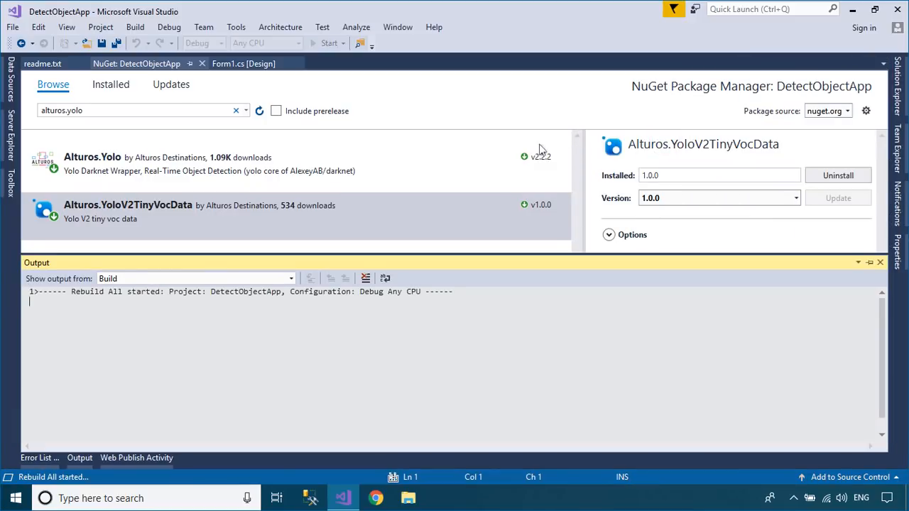
pyautogui.click(245, 63)
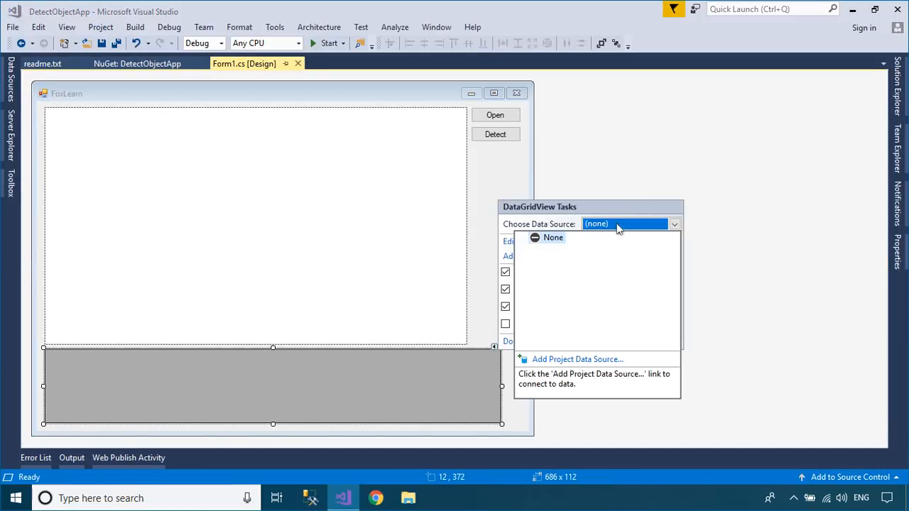
# Add an Object data source for the grid using Alturos.Yolo.Model's YoloItem class.
pyautogui.click(577, 359)
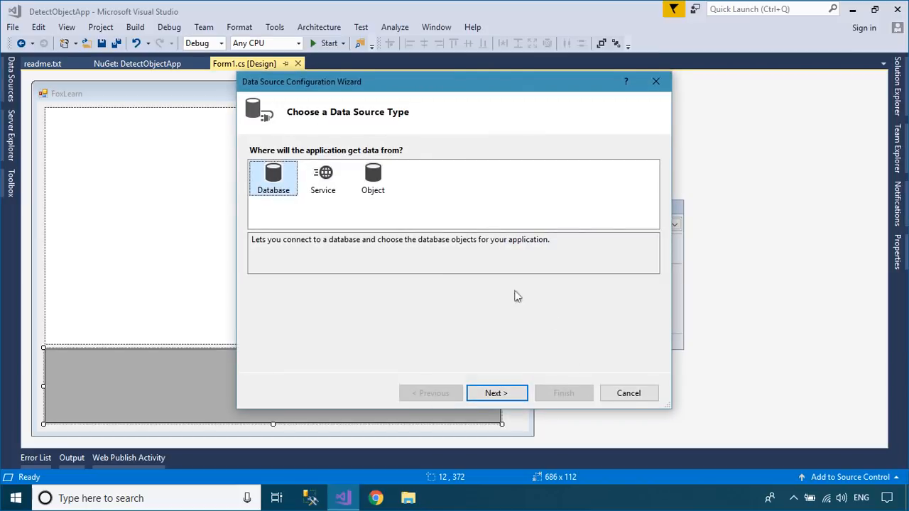
pyautogui.click(372, 179)
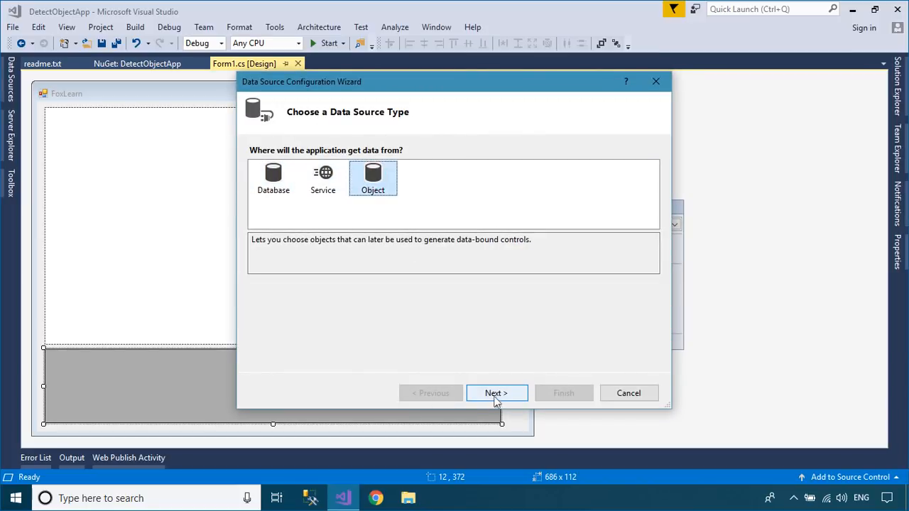
pyautogui.click(496, 393)
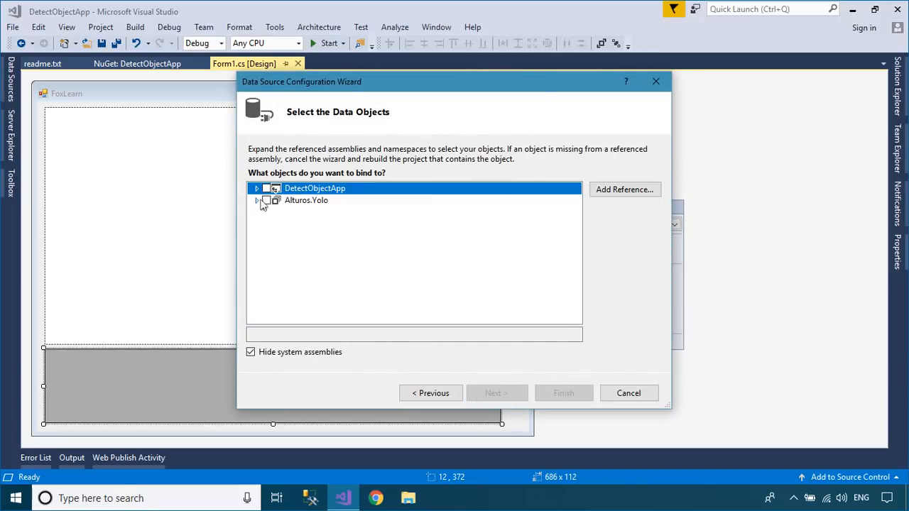
pyautogui.click(258, 200)
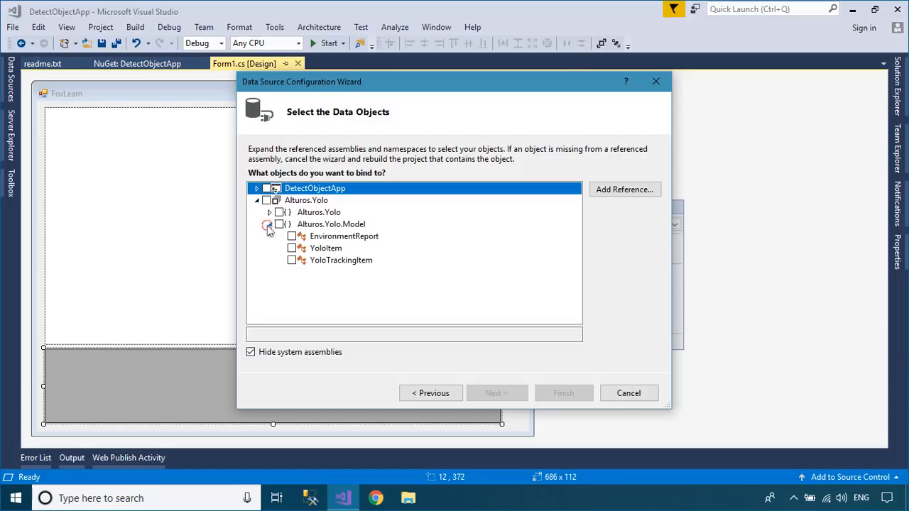
pyautogui.click(291, 248)
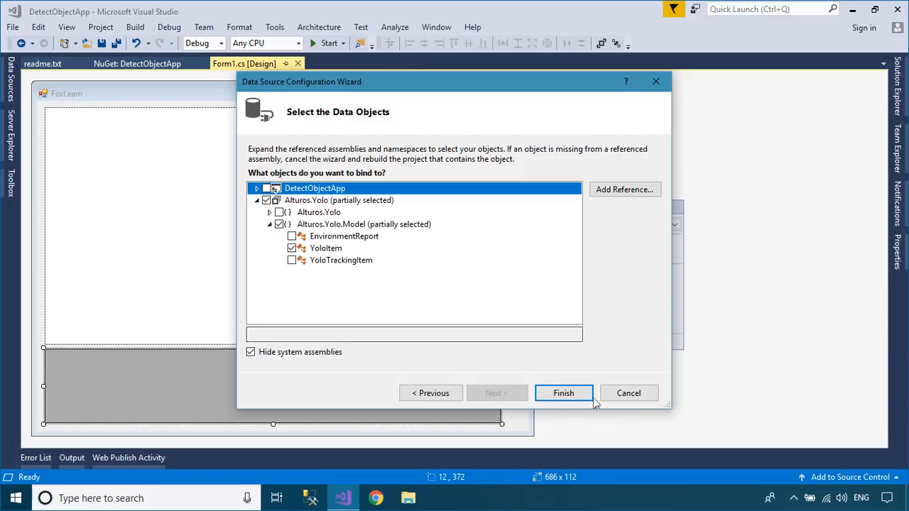
pyautogui.click(564, 393)
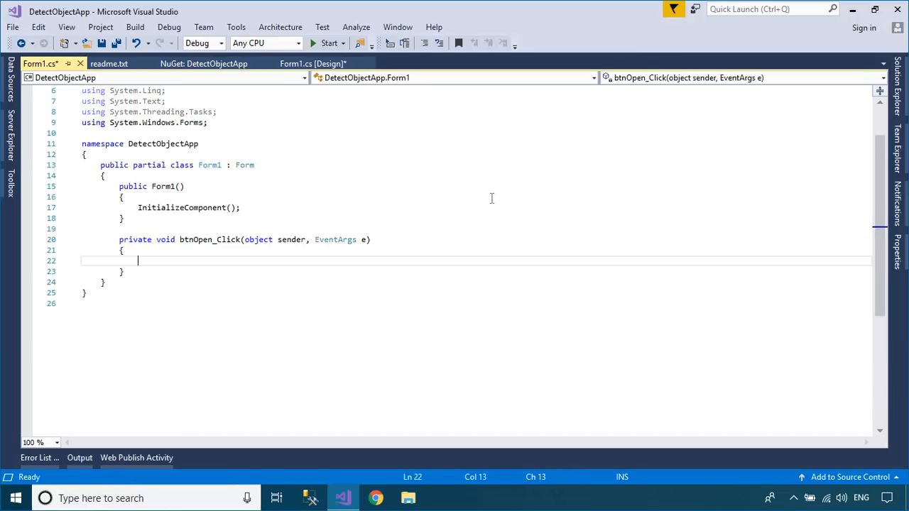
# Create an OpenFileDialog named ofd inside a using block in btnOpen_Click.
pyautogui.write('usi')
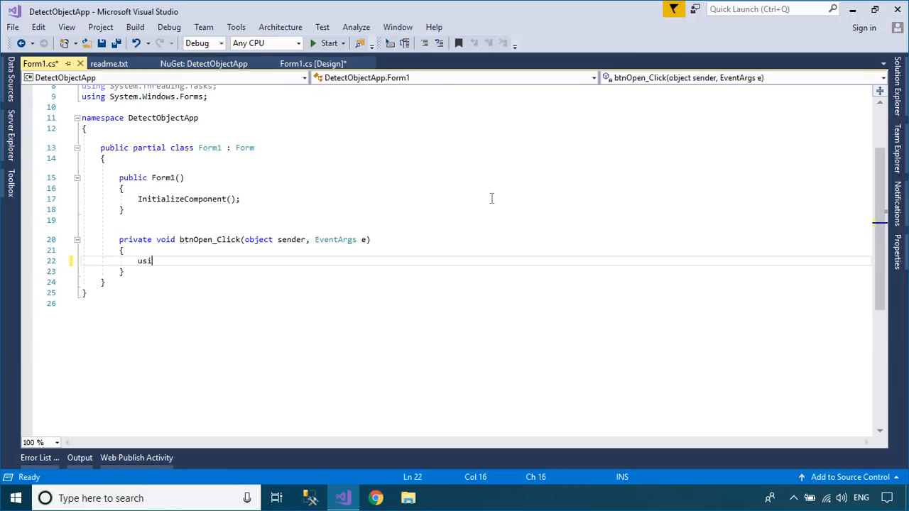
pyautogui.write('ng()')
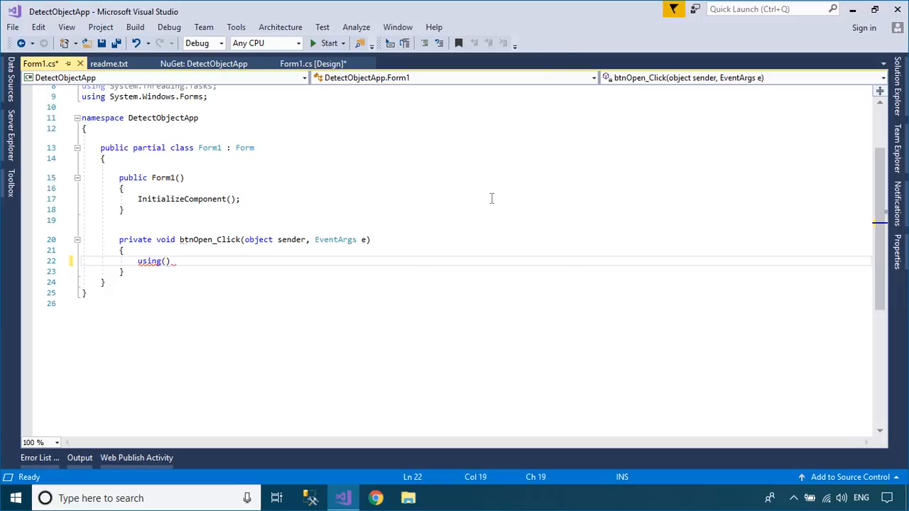
pyautogui.write('OpenFileDialog')
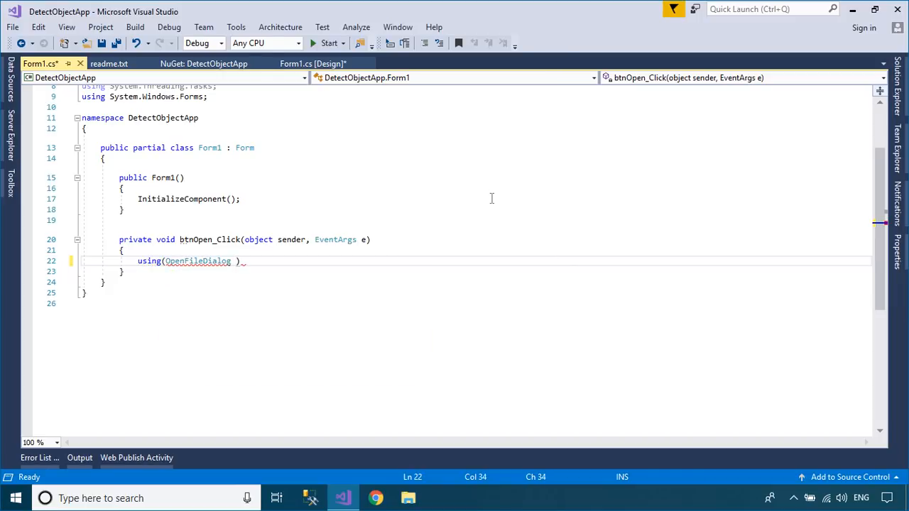
pyautogui.write('ofd =')
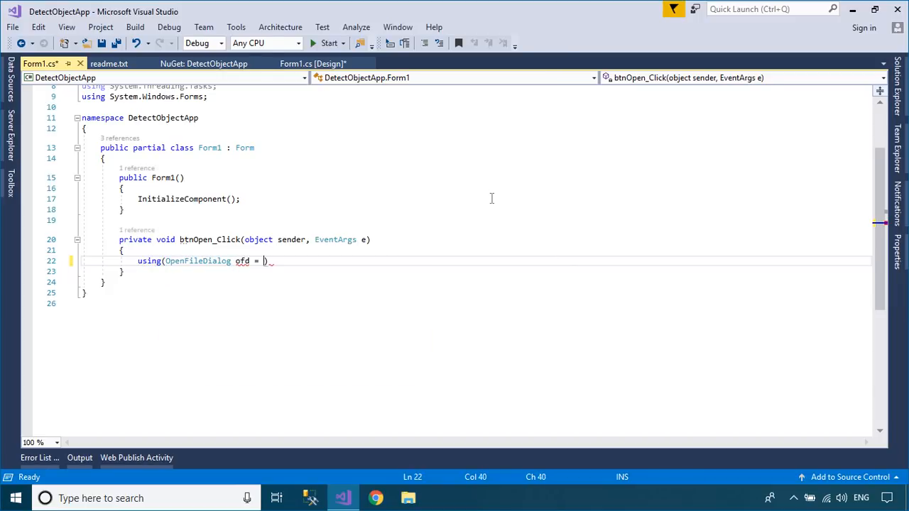
pyautogui.write('new OpenFileDialog()')
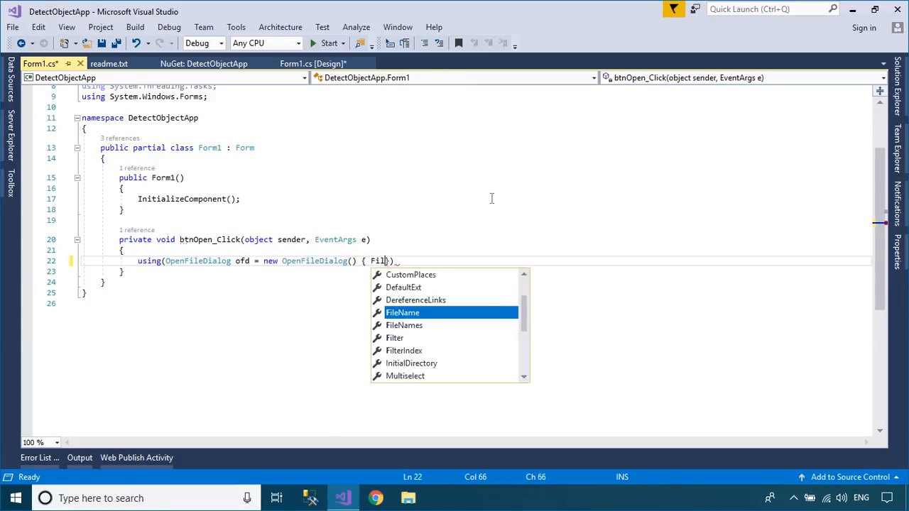
# Set the dialog filter to PNG (*.png) and JPEG (*.jpeg) files.
pyautogui.write('ter')
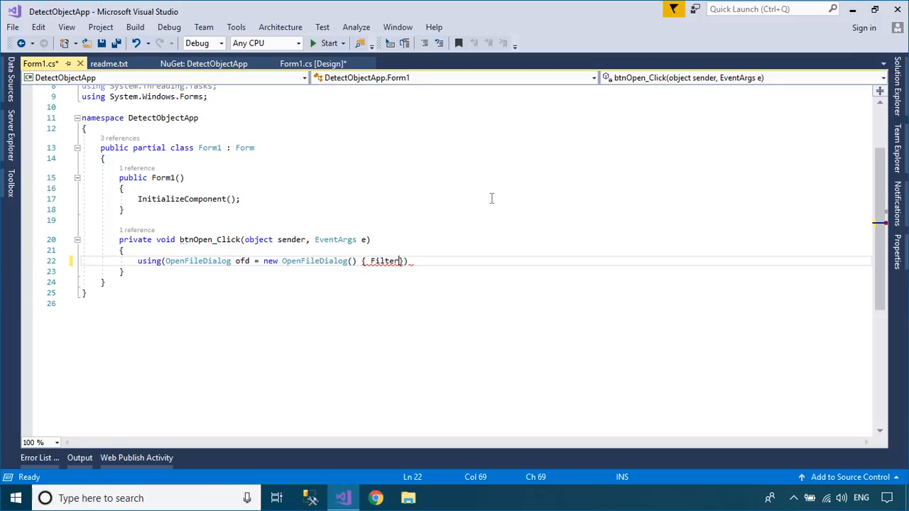
pyautogui.write('="')
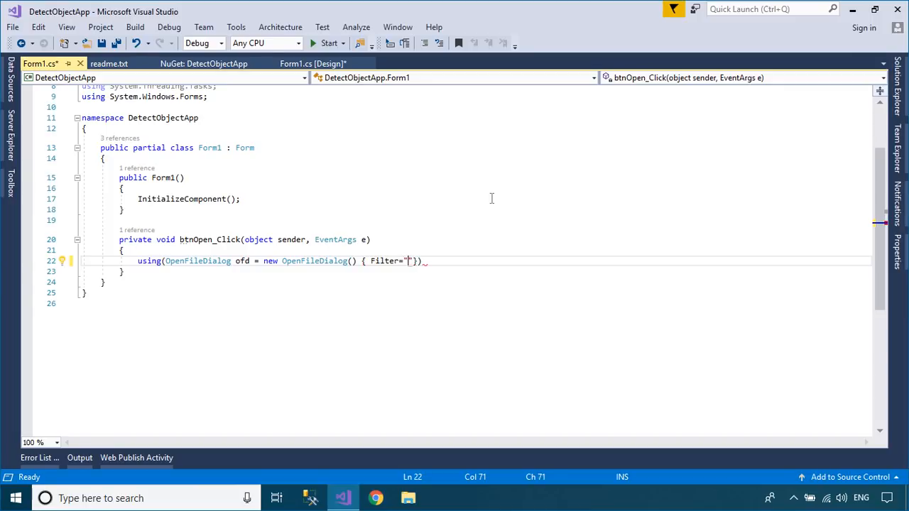
pyautogui.write('PNG')
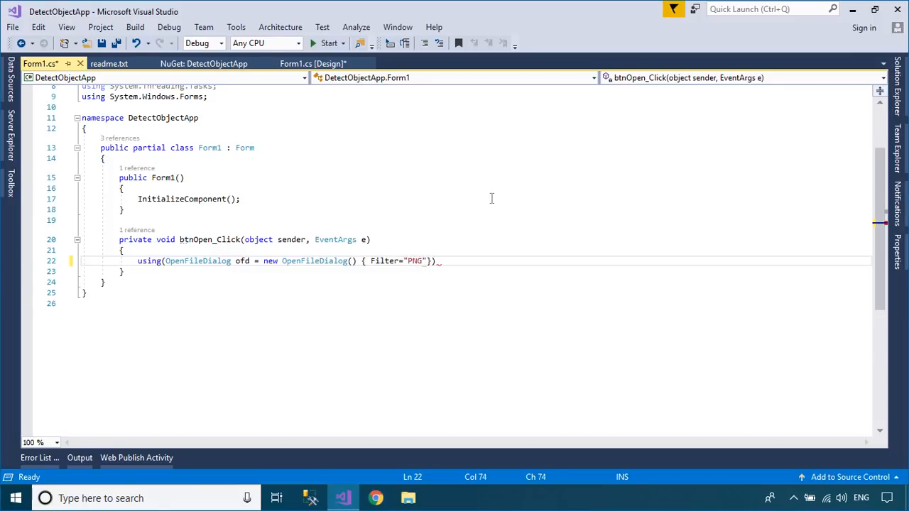
pyautogui.write('|*')
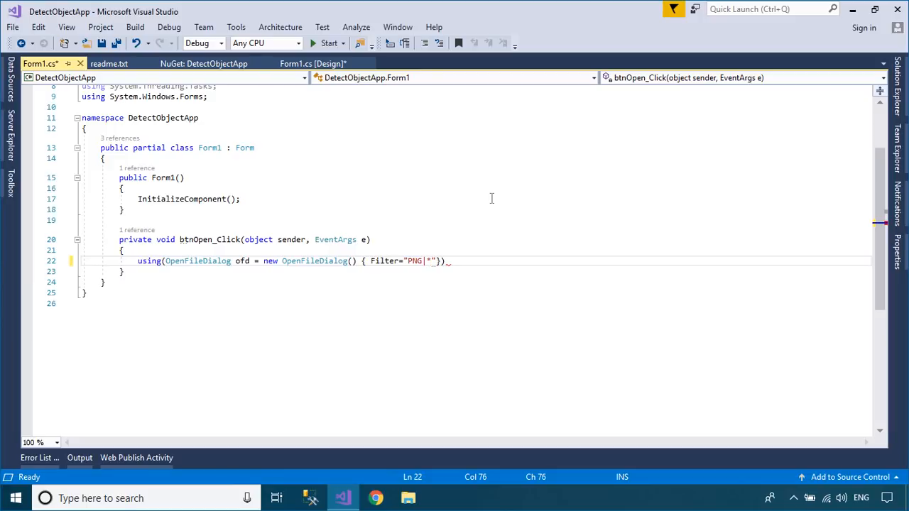
pyautogui.write('.png')
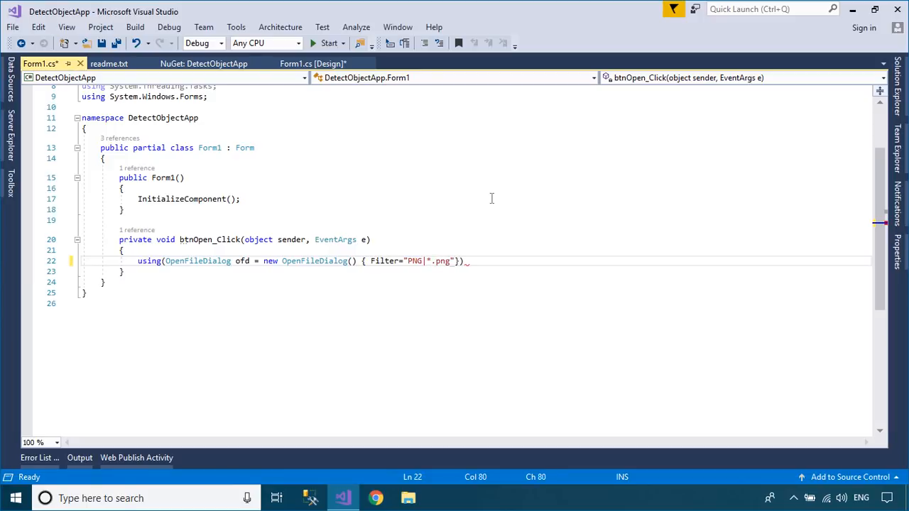
pyautogui.write('|J')
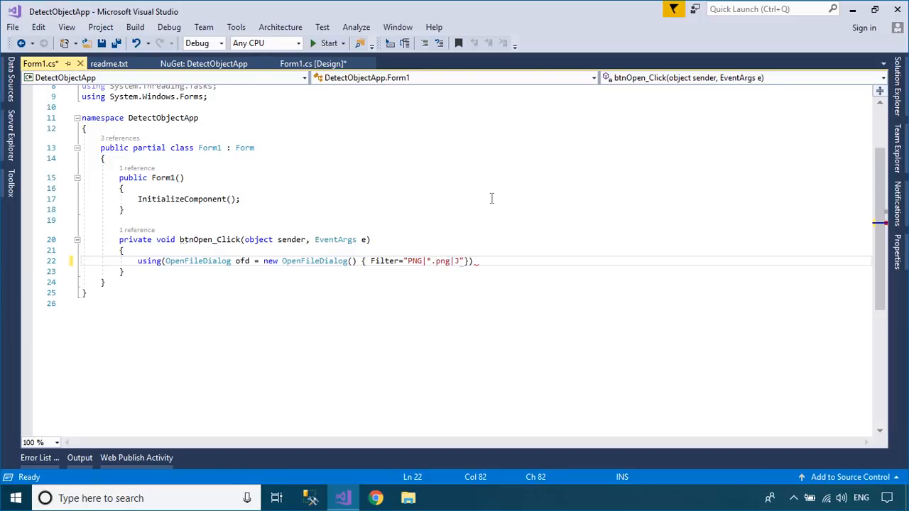
pyautogui.write('PEG|')
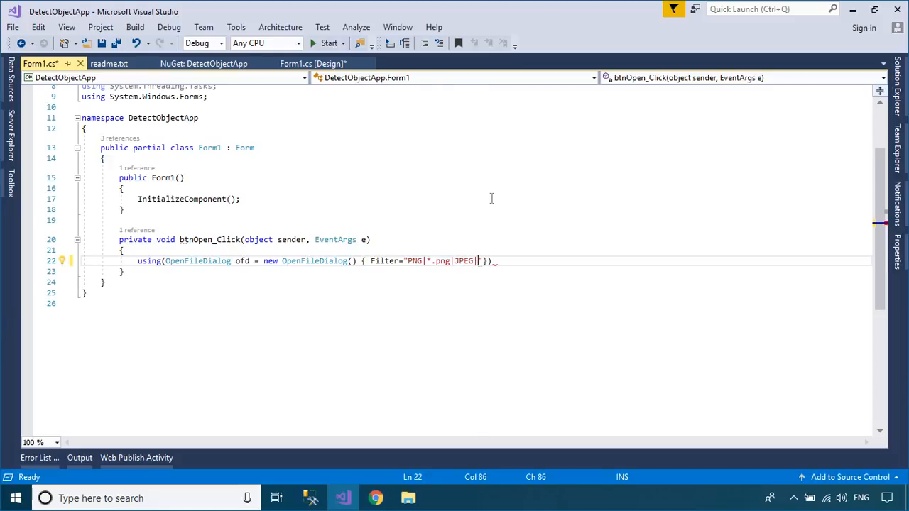
pyautogui.write('*.jp')
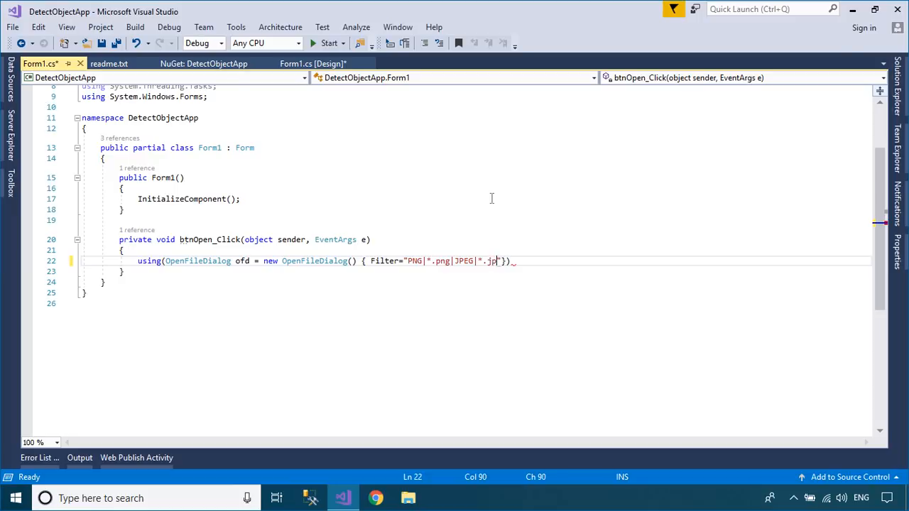
pyautogui.write('eg;')
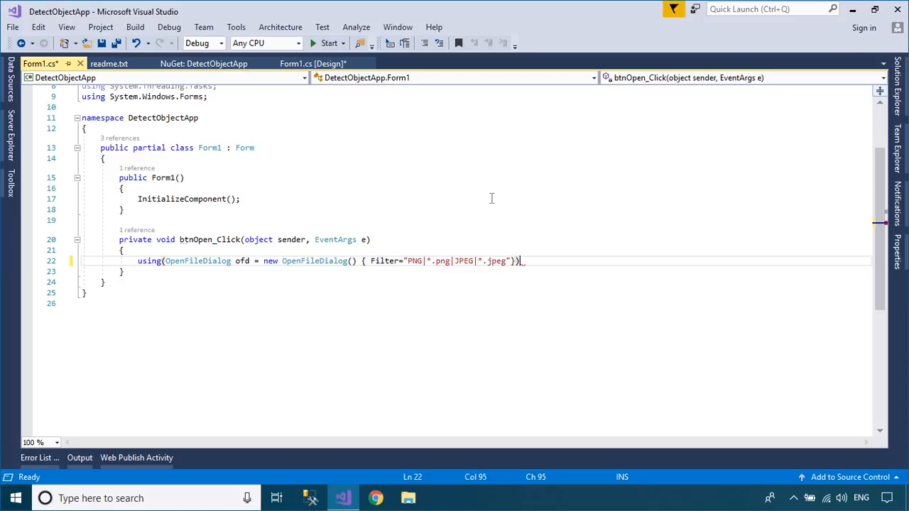
# When the dialog returns OK, load ofd.FileName into pic via Image.FromFile.
pyautogui.write('if(')
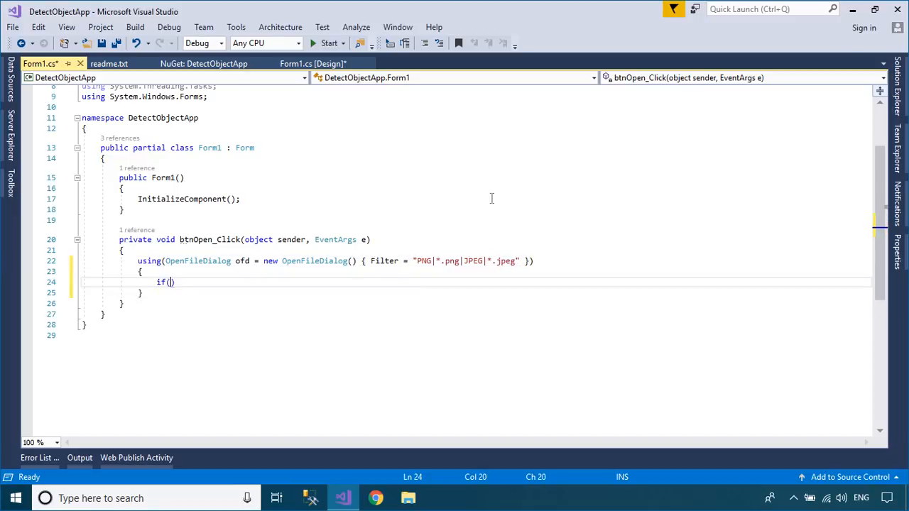
pyautogui.write('ofd.ShowDialog(')
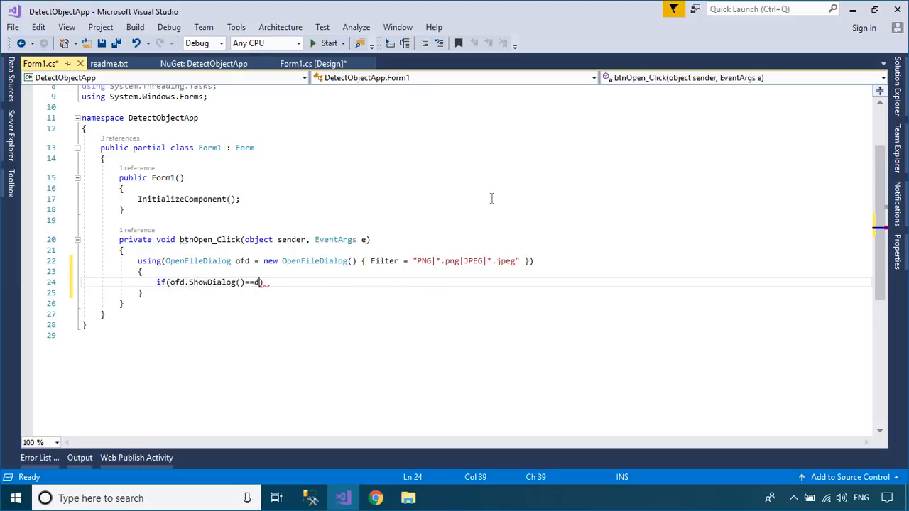
pyautogui.write('ialogResult.OK')
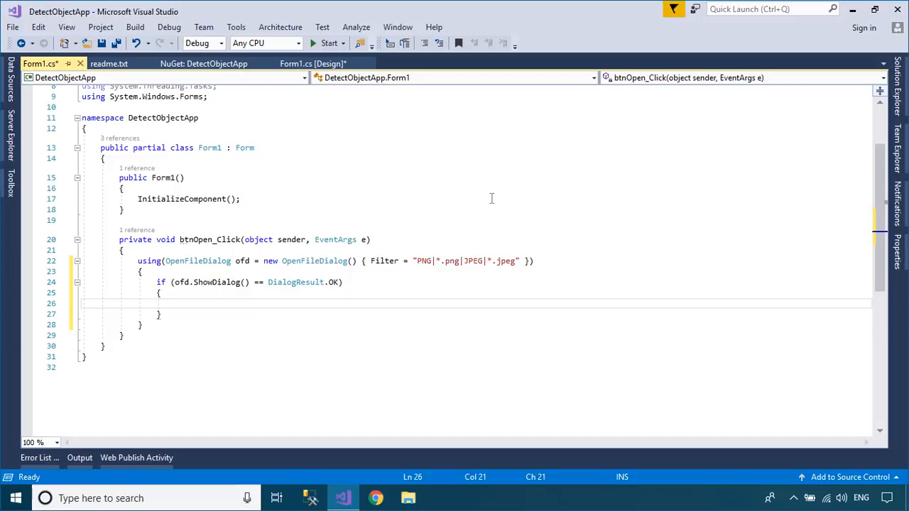
pyautogui.write('pic.')
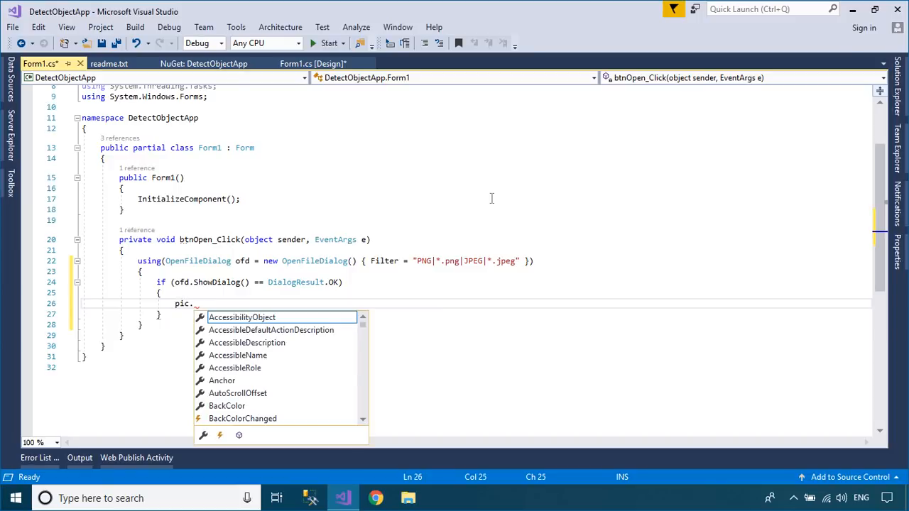
pyautogui.write('Image=')
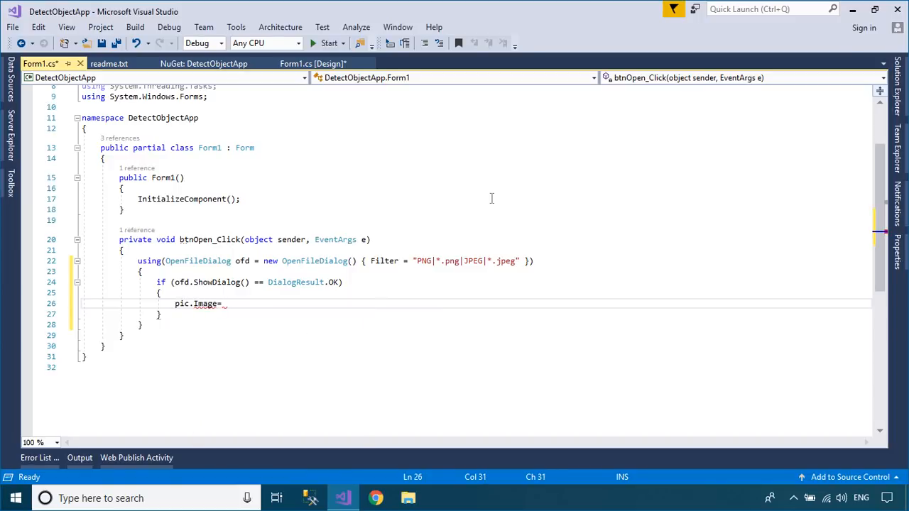
pyautogui.write('Image.f')
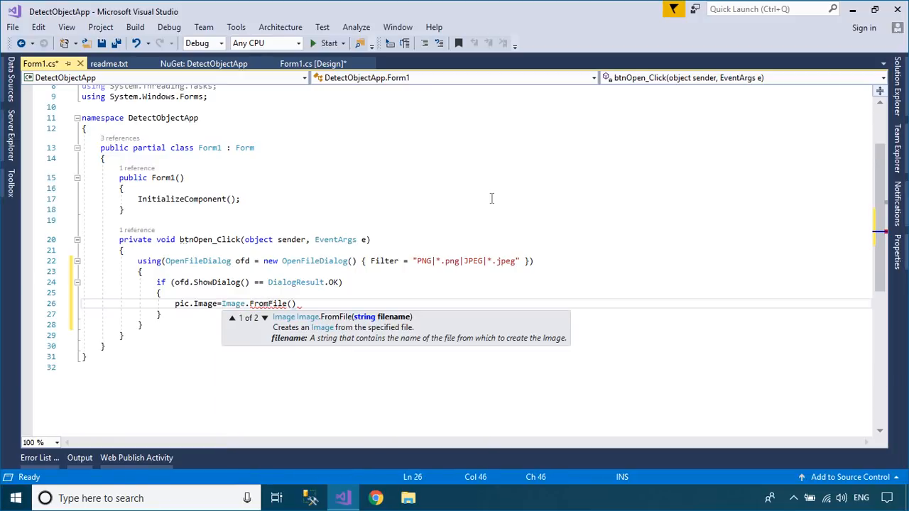
pyautogui.write('ofd.')
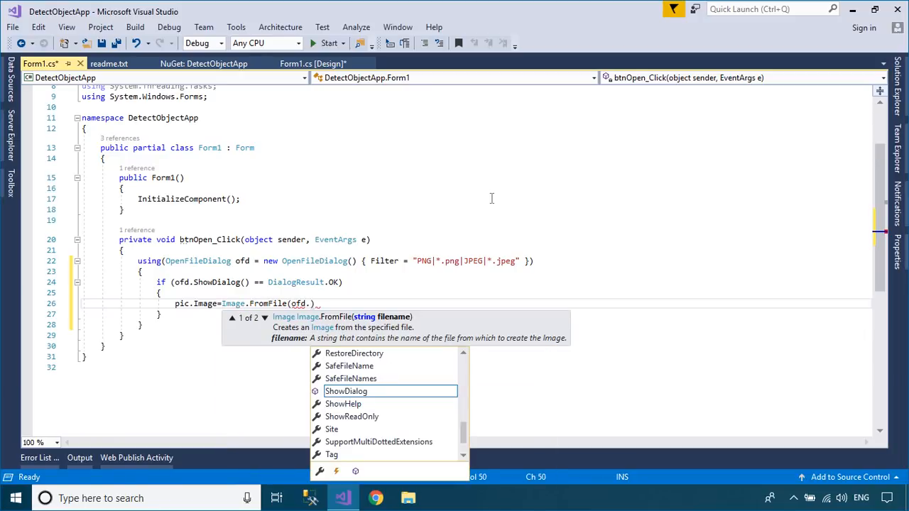
pyautogui.write('filen')
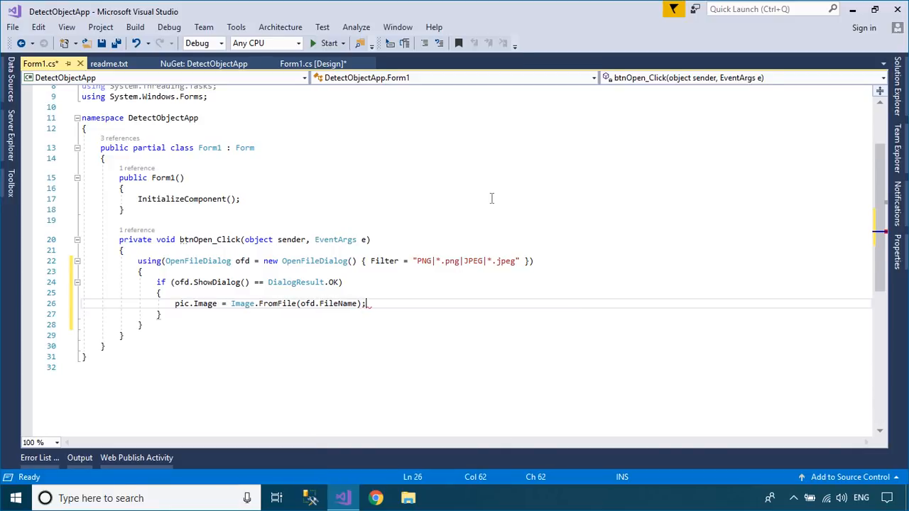
pyautogui.click(313, 64)
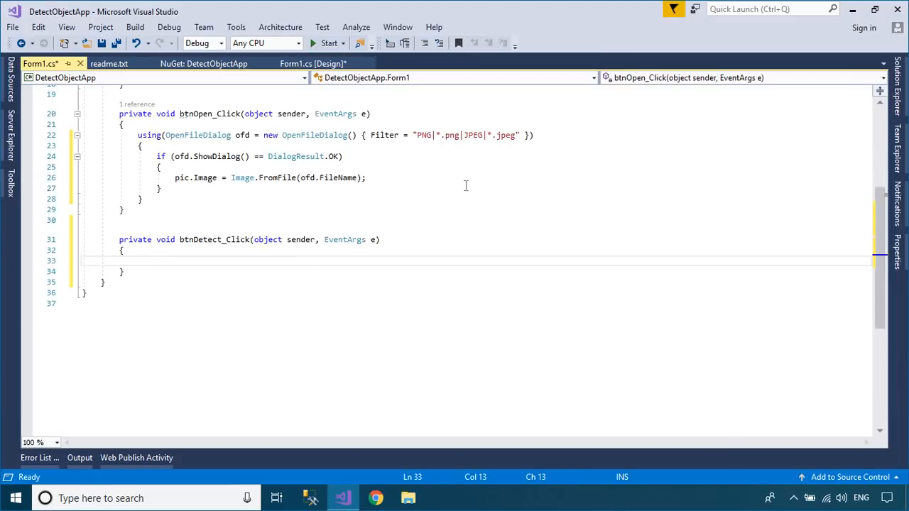
# Copy the example detection code from readme.txt and return to Form1.cs.
pyautogui.click(110, 63)
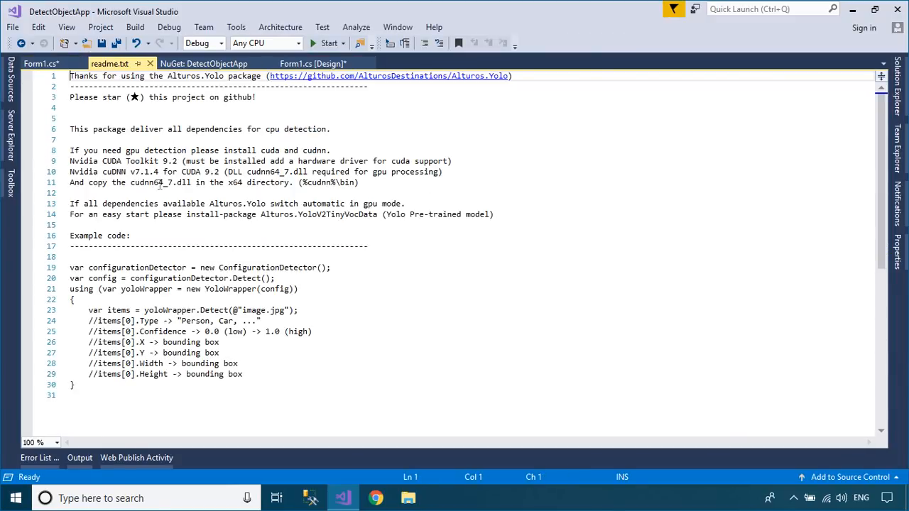
pyautogui.moveTo(69, 267); pyautogui.dragTo(114, 374)
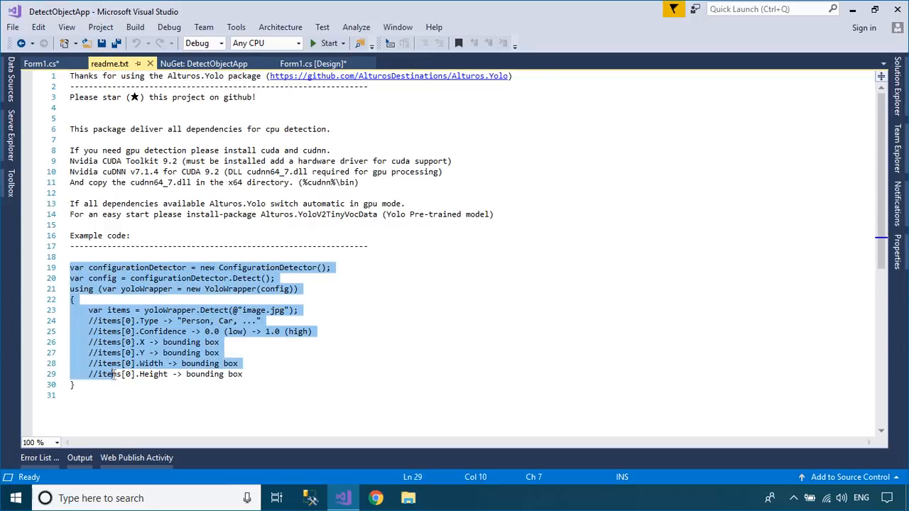
pyautogui.click(40, 64)
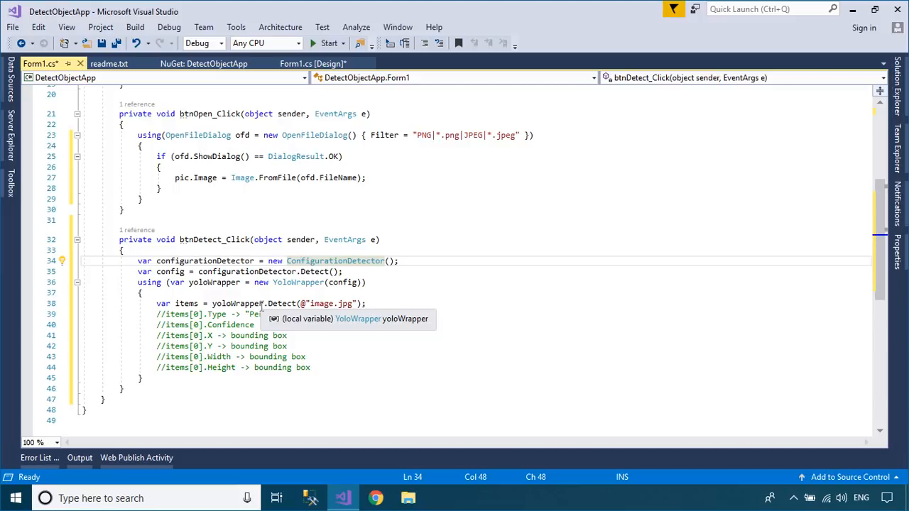
pyautogui.moveTo(230, 292)
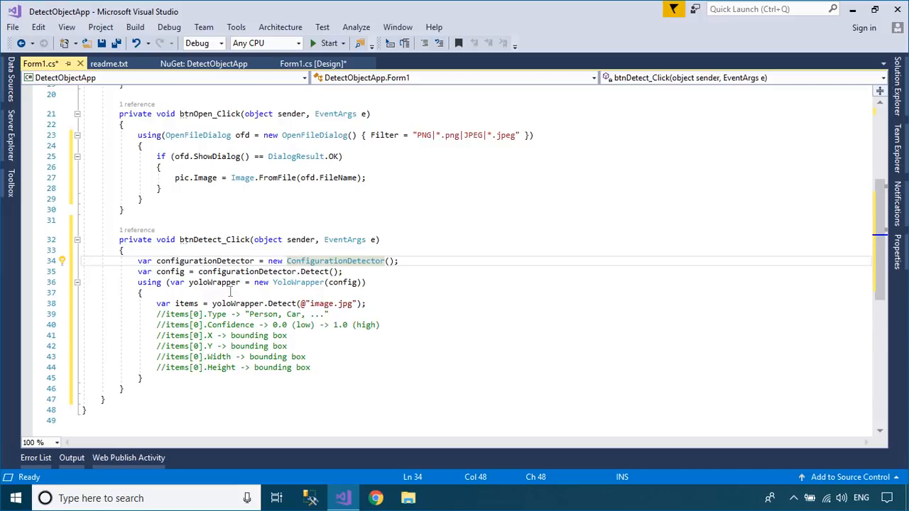
# Add a using MemoryStream block that saves pic.Image to ms as ImageFormat.Png.
pyautogui.write('using(Memor')
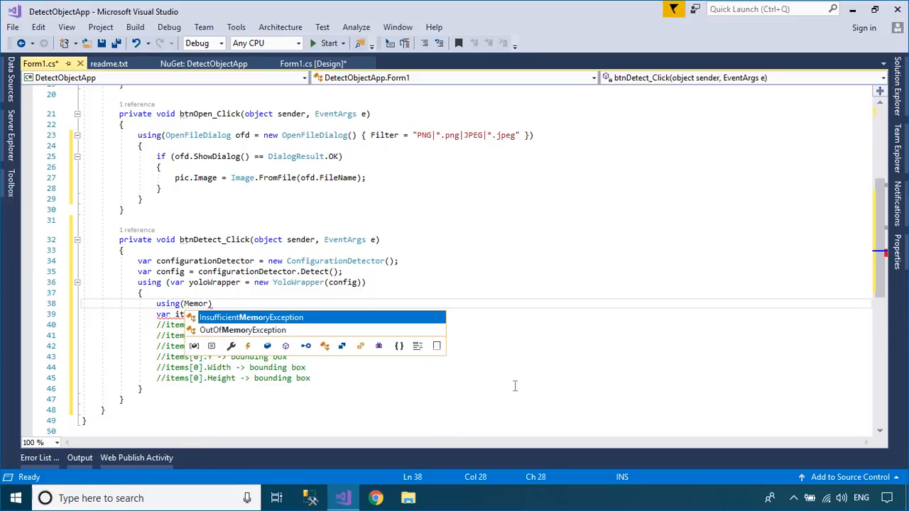
pyautogui.write('Stream ms=new MemoryStream')
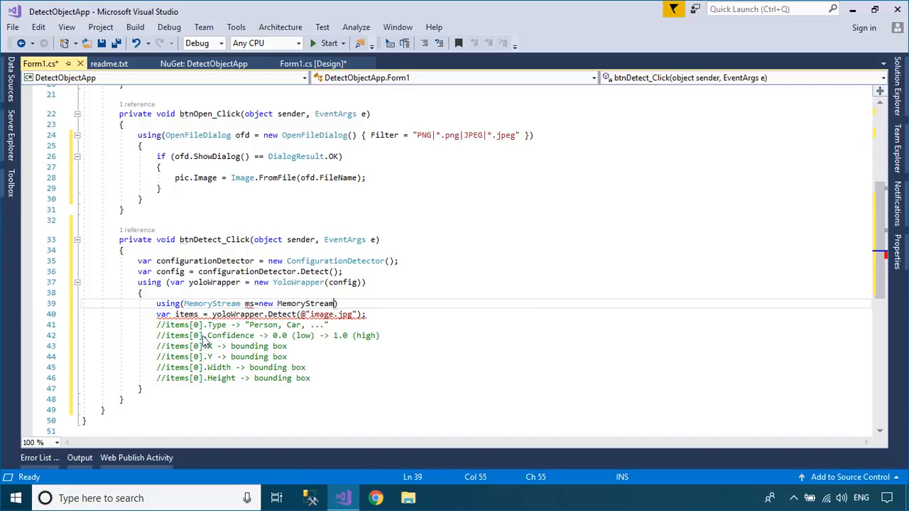
pyautogui.write('() { }')
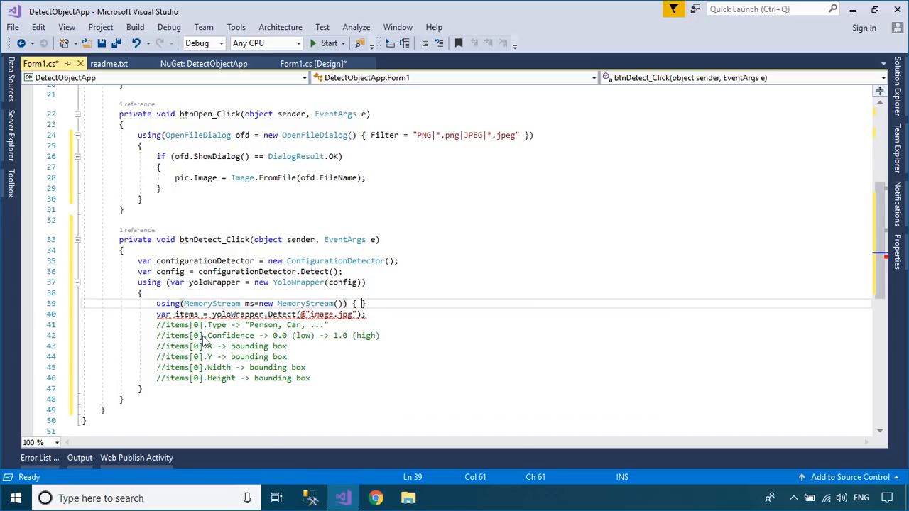
pyautogui.press('Enter')
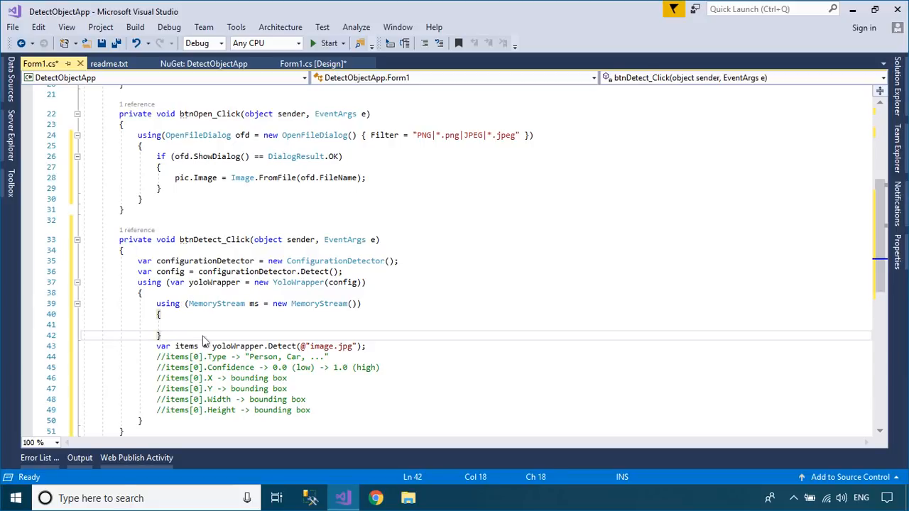
pyautogui.write('pic.Image.Save(m')
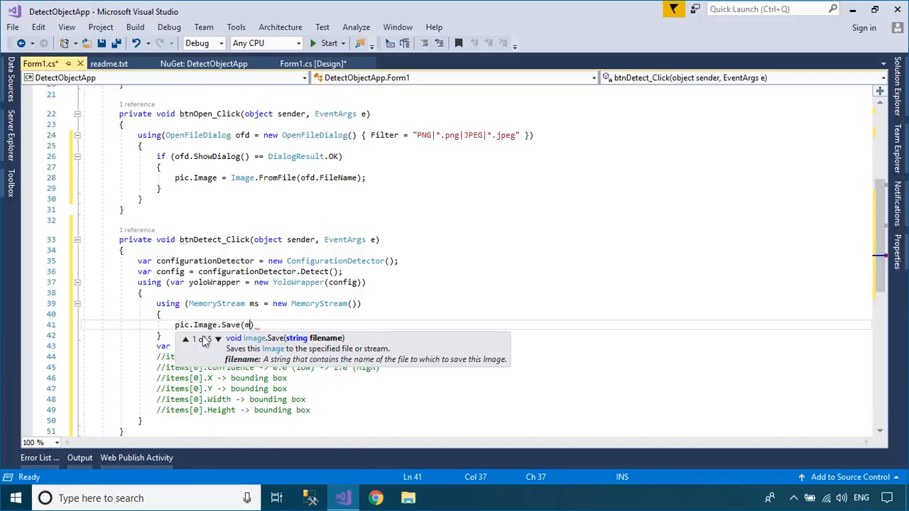
pyautogui.write('ms,')
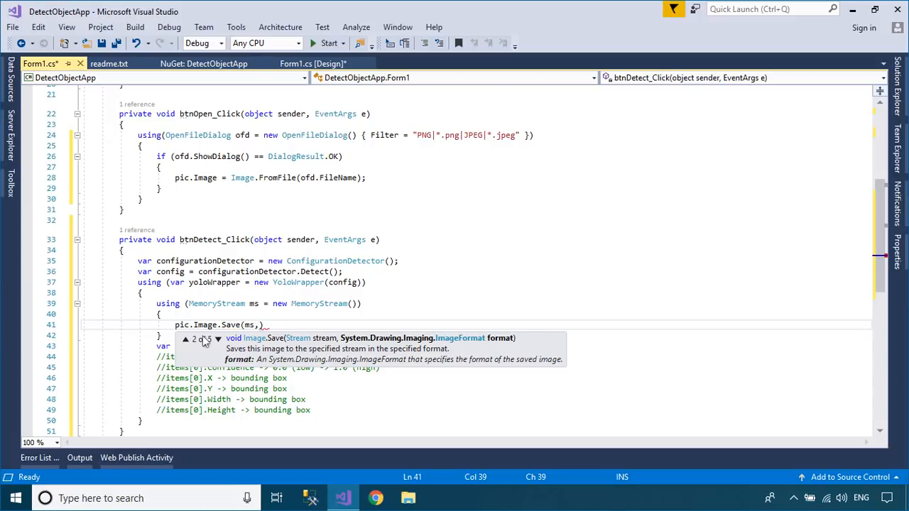
pyautogui.write('Image')
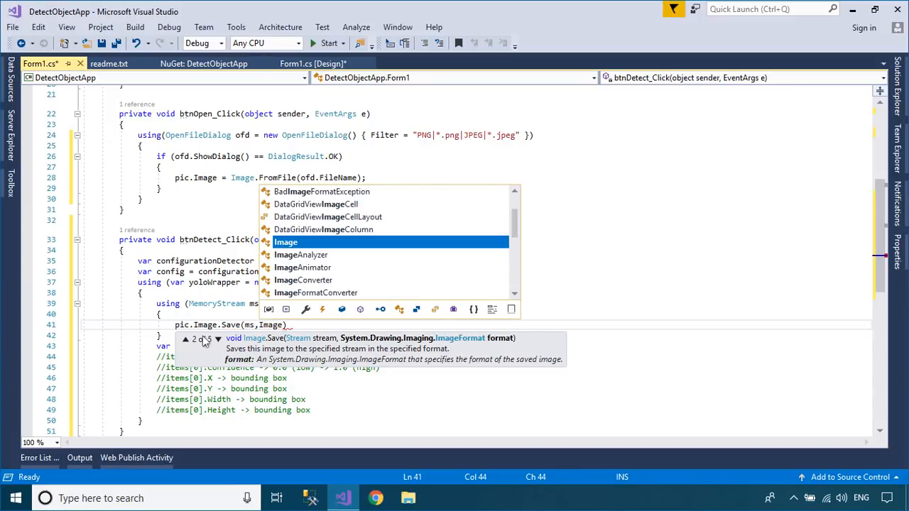
pyautogui.write('Format')
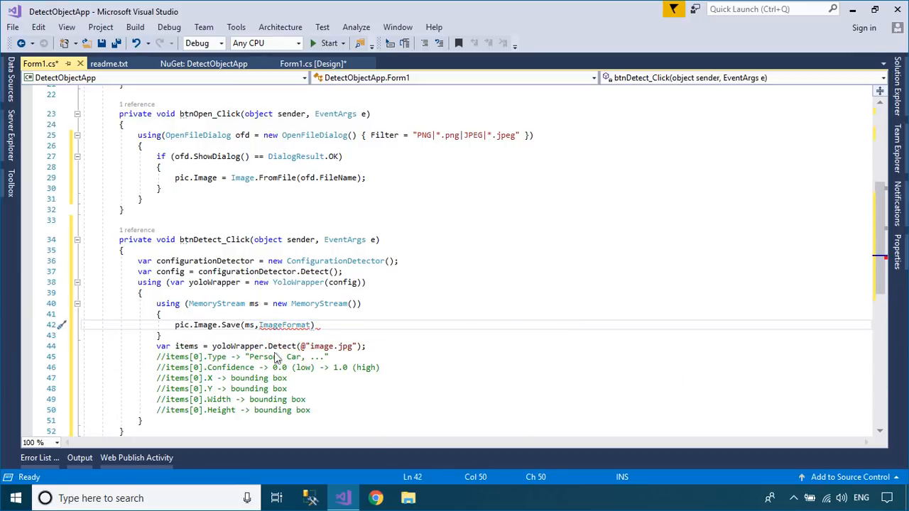
pyautogui.write('.Png')
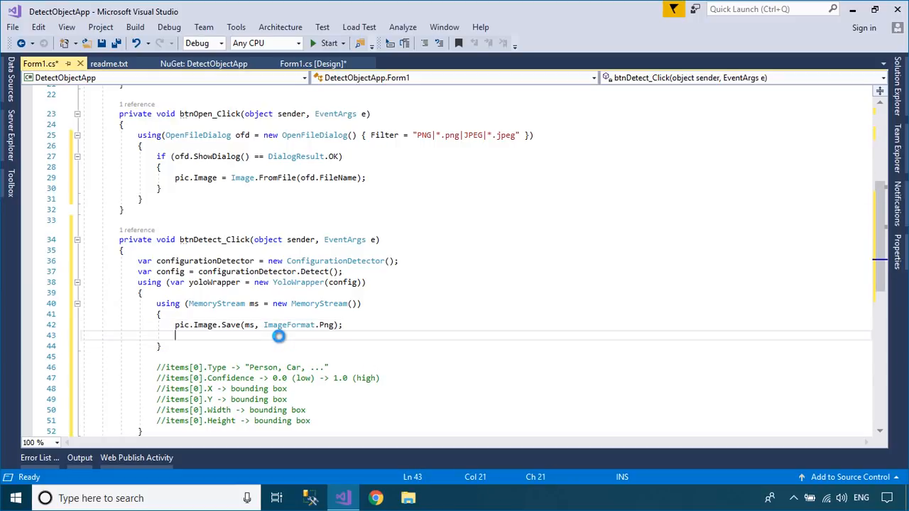
# Detect objects from ms.ToArray() and assign the items to yoloItemBindingSource.DataSource.
pyautogui.write('var items = yoloWrapper.Detect(@"image.jpg");')
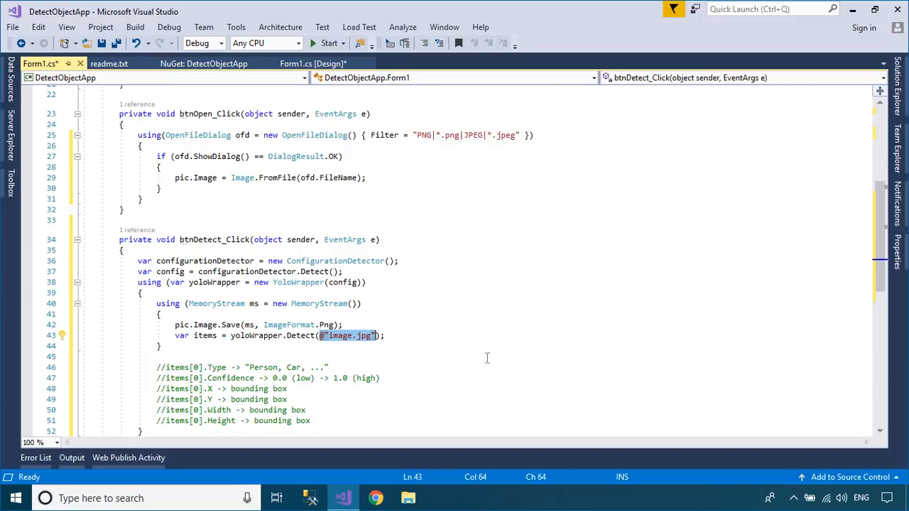
pyautogui.write('ms.to')
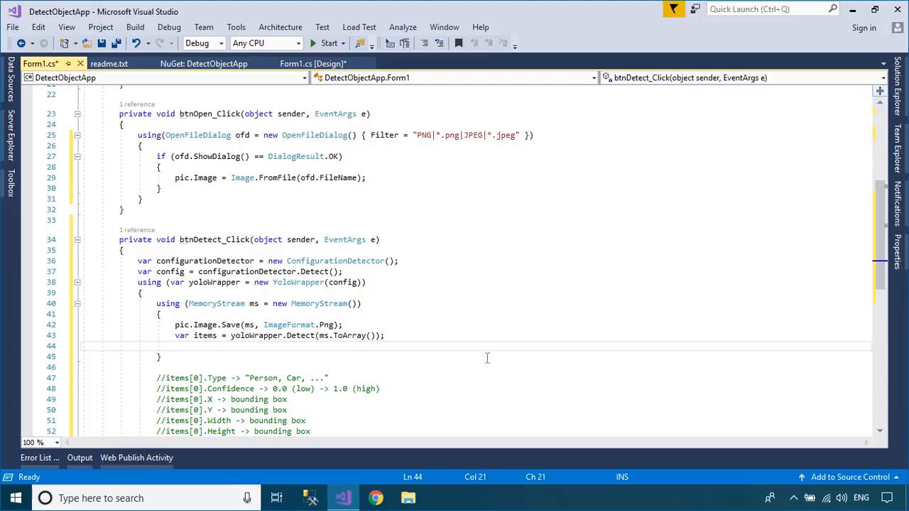
pyautogui.write('yo')
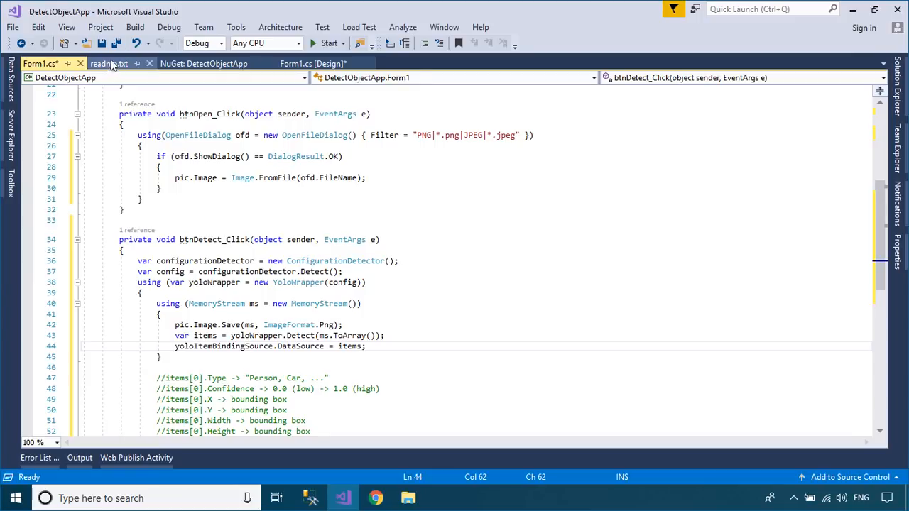
# Take the Alturos.Yolo GitHub address from the package readme and switch to Chrome.
pyautogui.click(108, 63)
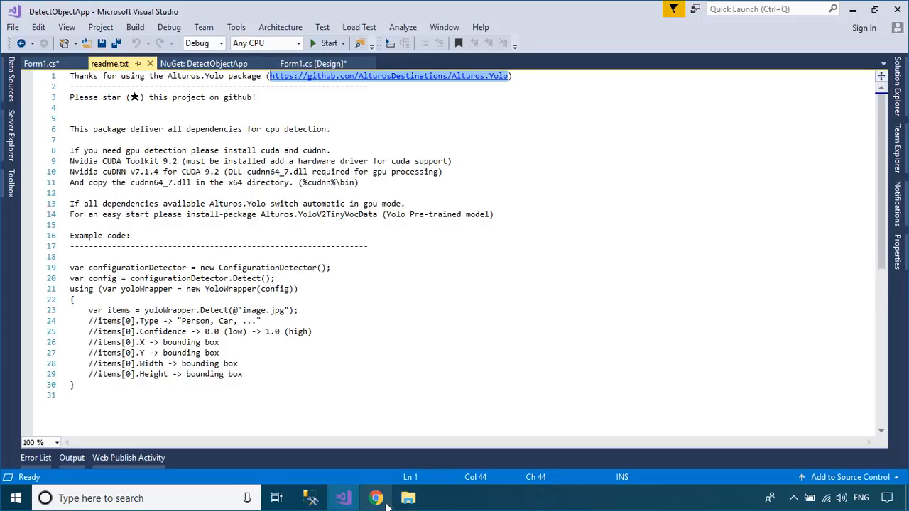
pyautogui.click(375, 497)
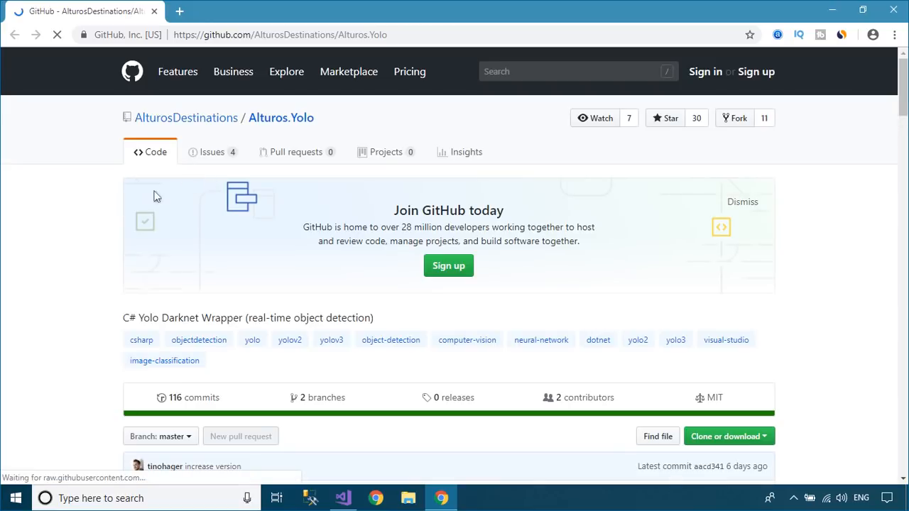
# Download Alturos.Yolo-master.zip from the repository's Clone or download menu.
pyautogui.scroll(-3)
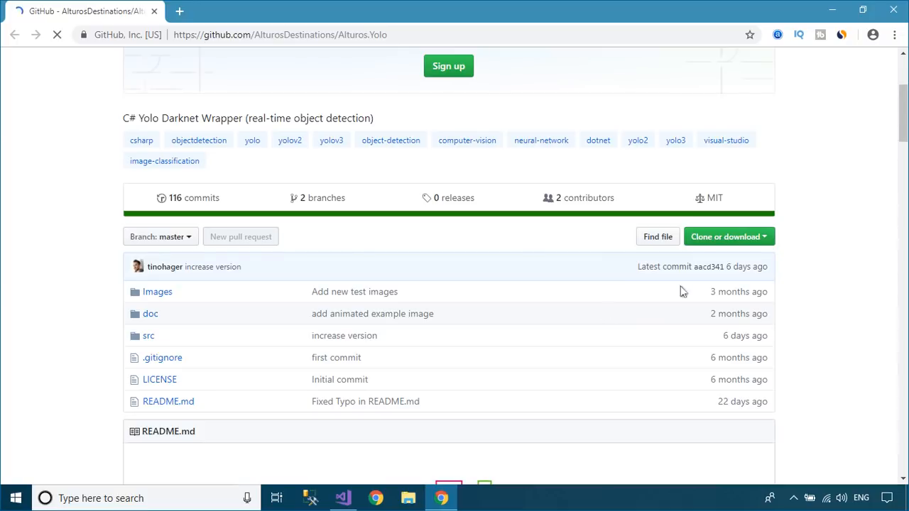
pyautogui.click(729, 237)
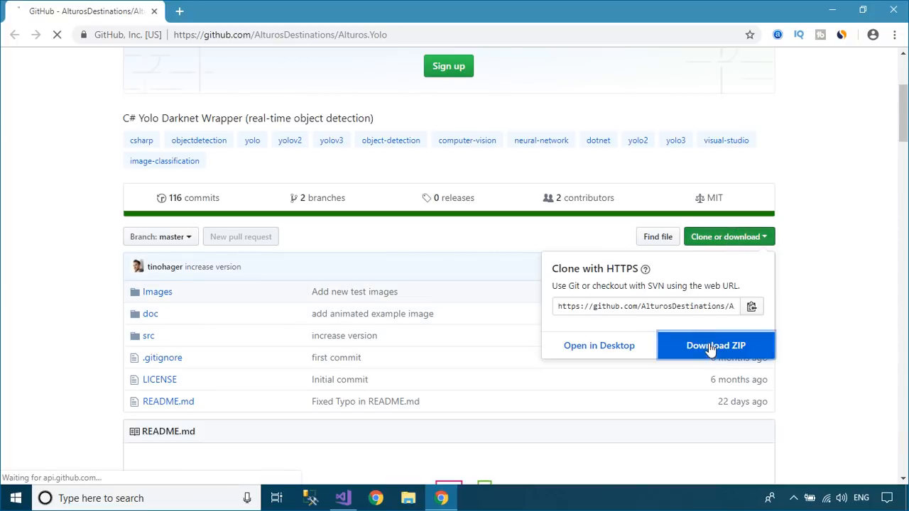
pyautogui.click(717, 345)
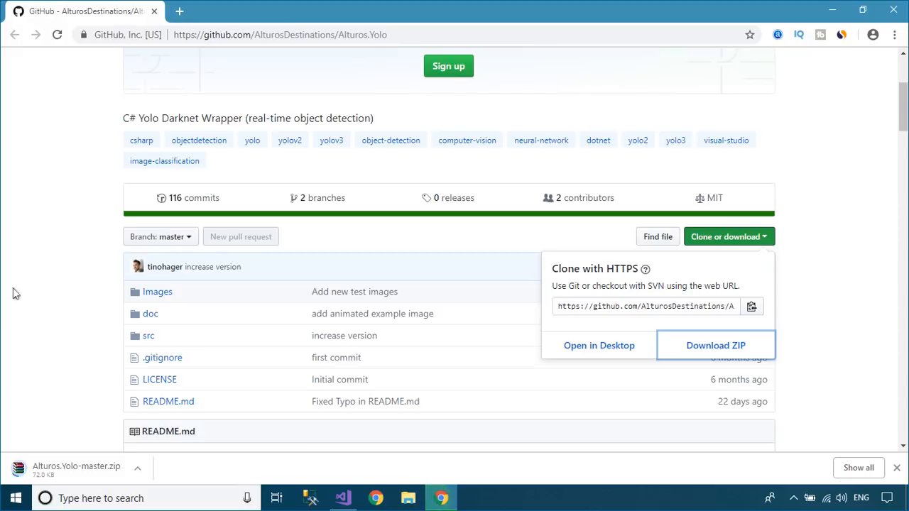
pyautogui.moveTo(171, 475)
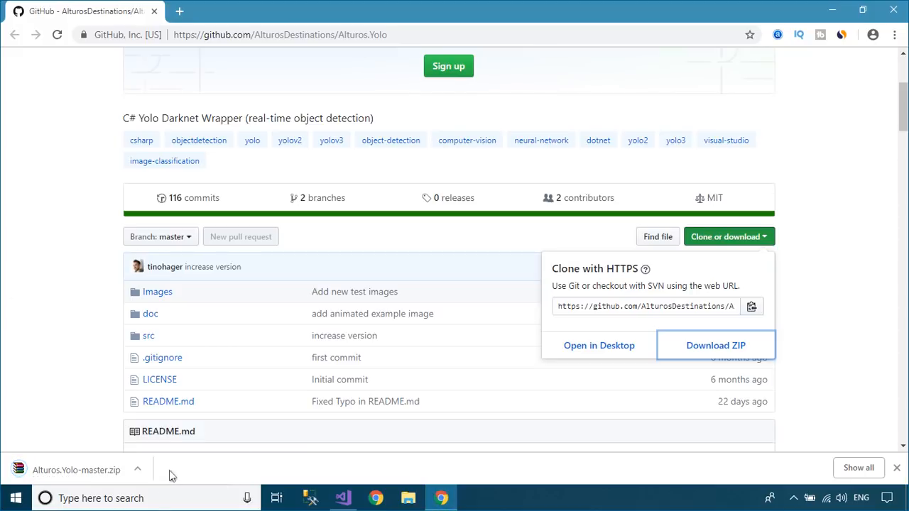
pyautogui.click(145, 468)
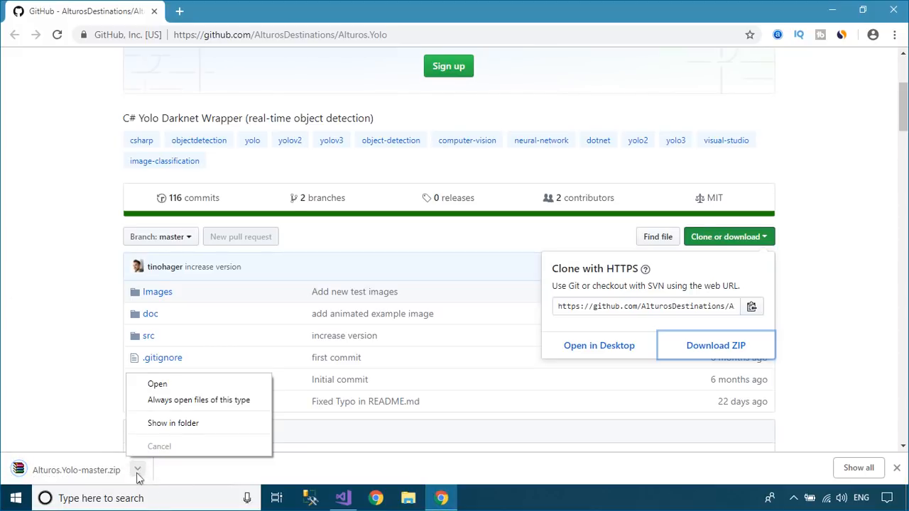
# Extract Alturos.Yolo-master.zip in Downloads and browse into its Images folder.
pyautogui.click(173, 424)
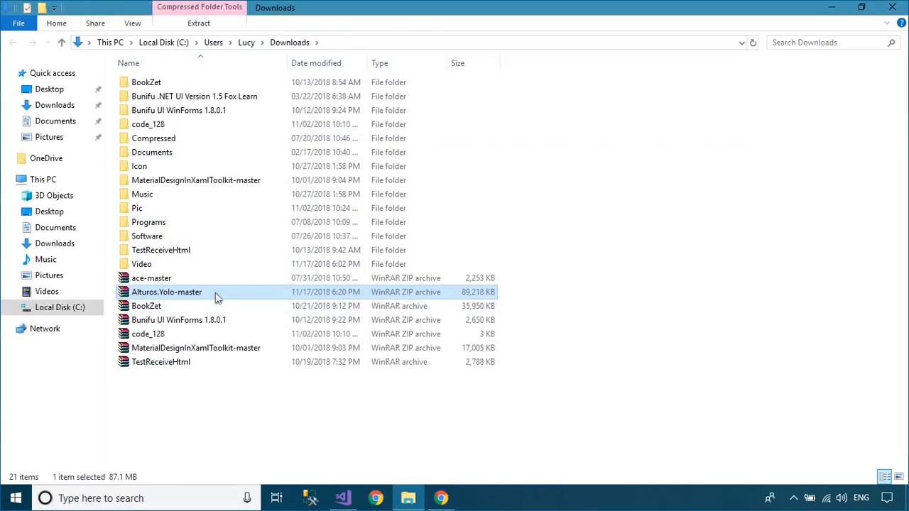
pyautogui.doubleClick(166, 292)
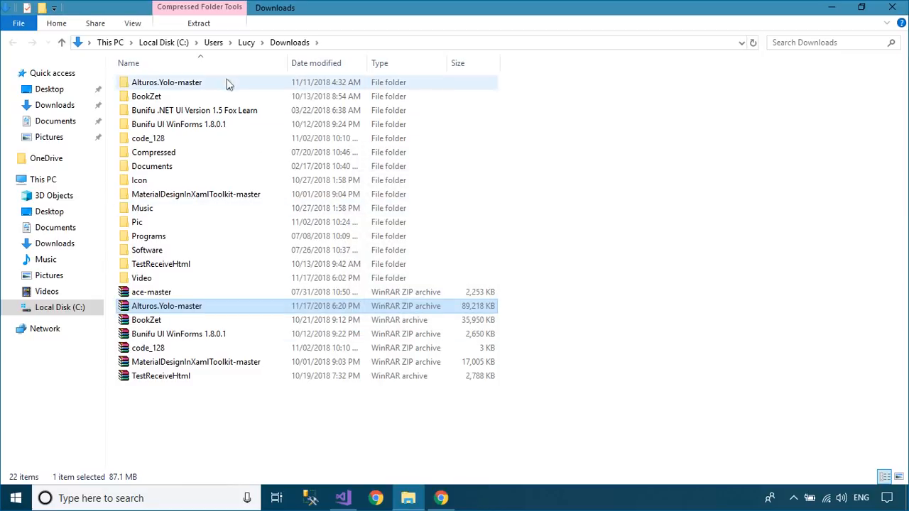
pyautogui.doubleClick(167, 82)
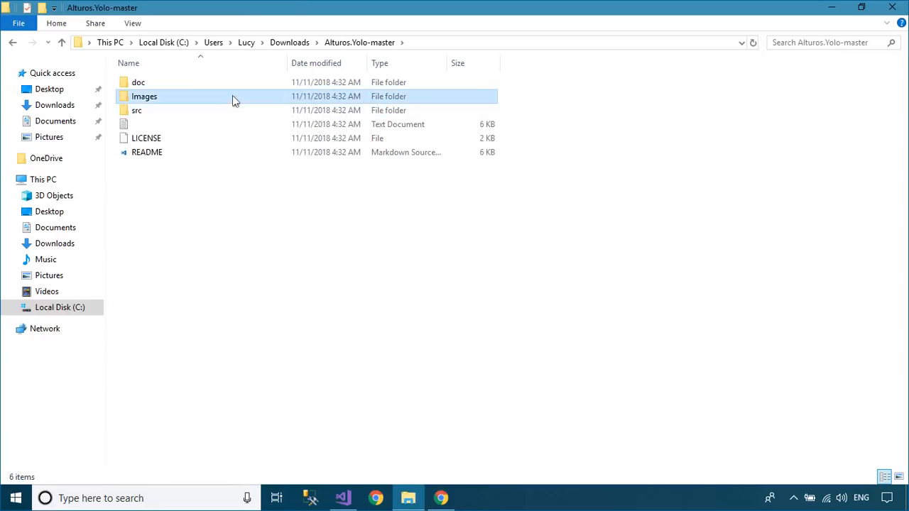
pyautogui.doubleClick(144, 96)
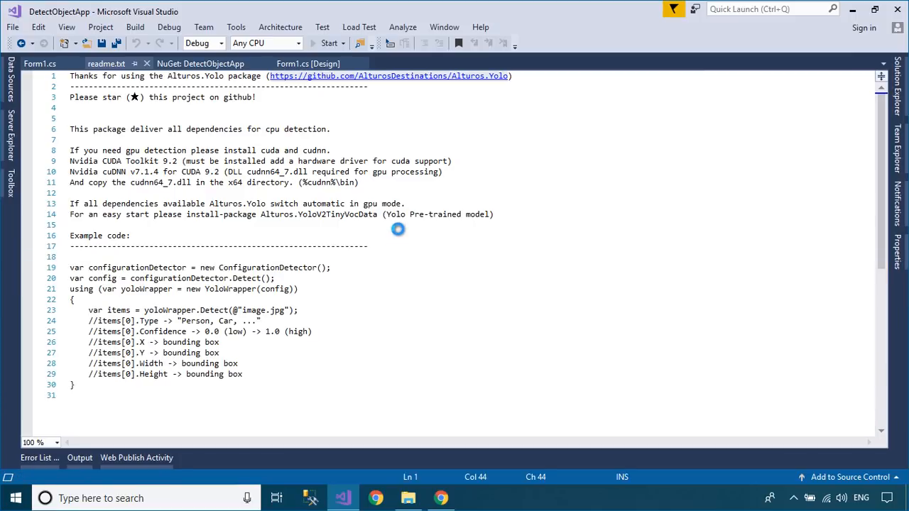
# Start DetectObjectApp, load the two-bird photo from Alturos.Yolo-master Images, and run Detect.
pyautogui.click(326, 43)
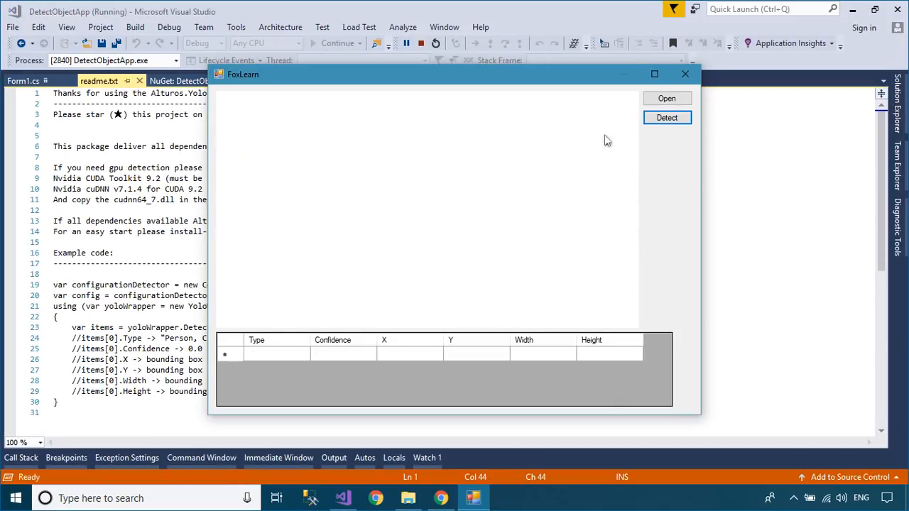
pyautogui.click(666, 98)
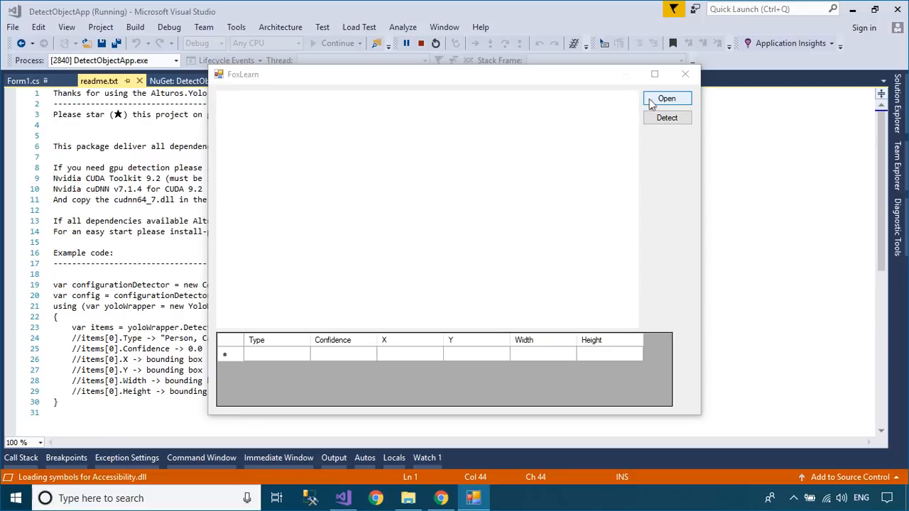
pyautogui.click(668, 98)
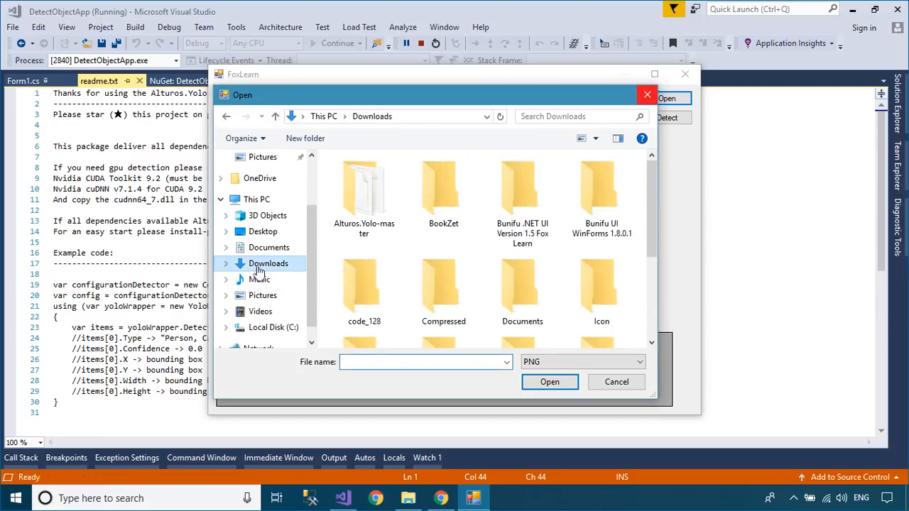
pyautogui.doubleClick(363, 191)
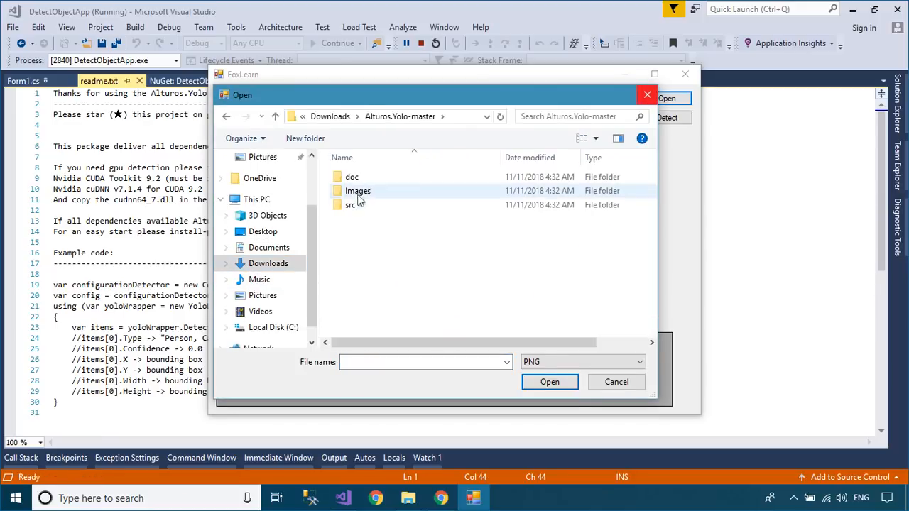
pyautogui.click(549, 382)
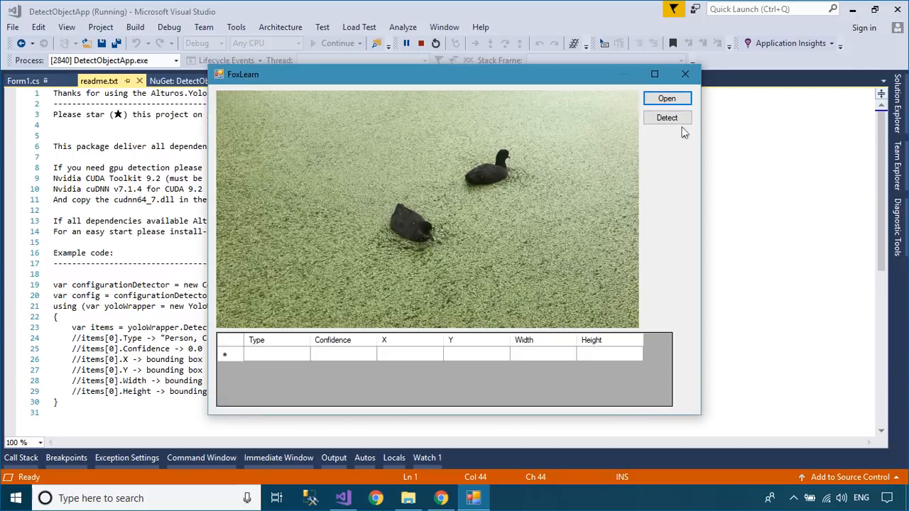
pyautogui.click(667, 117)
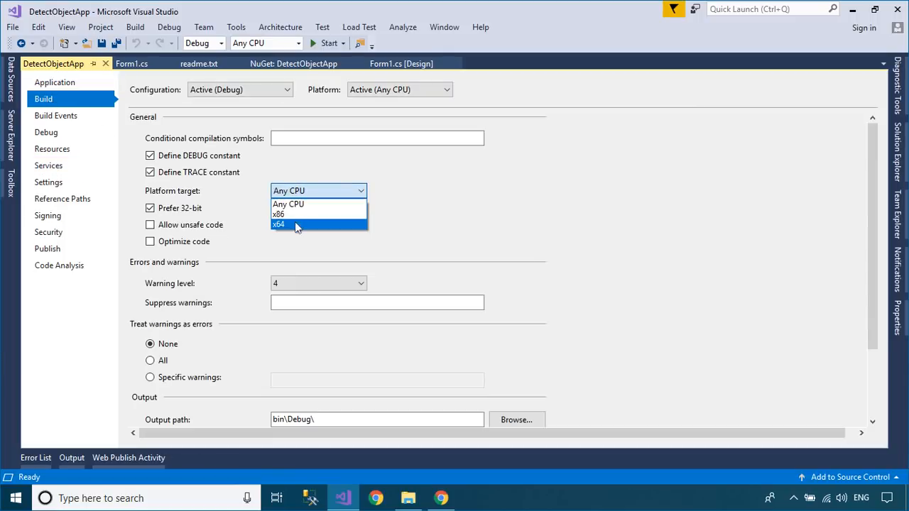
# Choose x64 as the Platform target in the project's Build settings.
pyautogui.click(279, 223)
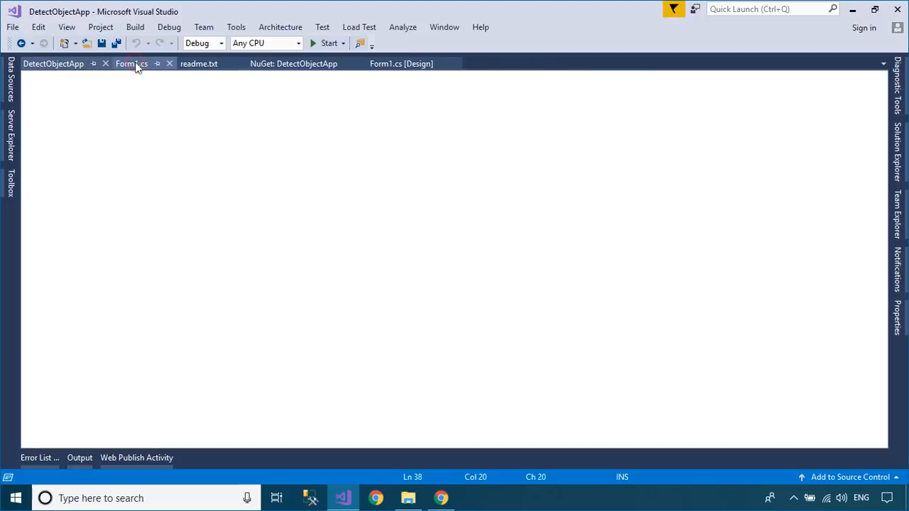
# Rerun DetectObjectApp, detect the two birds in Bird1, then load the swan photo.
pyautogui.click(131, 64)
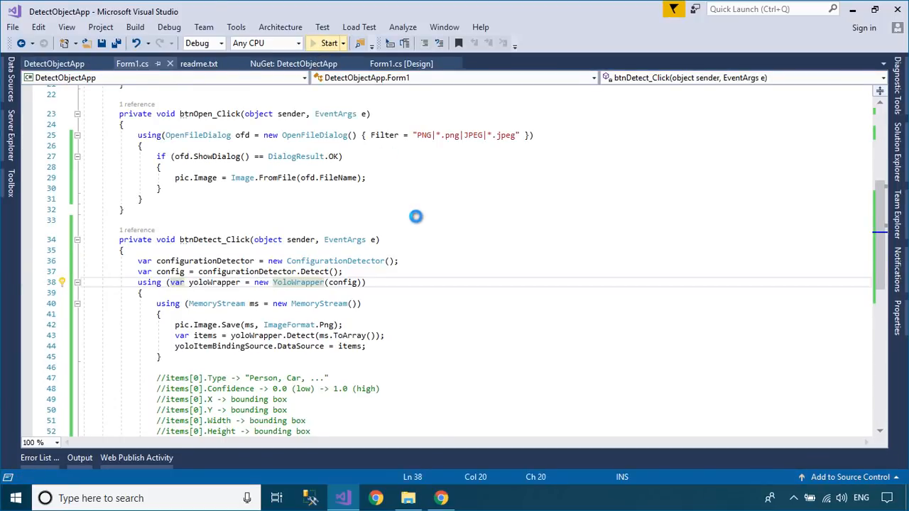
pyautogui.click(326, 43)
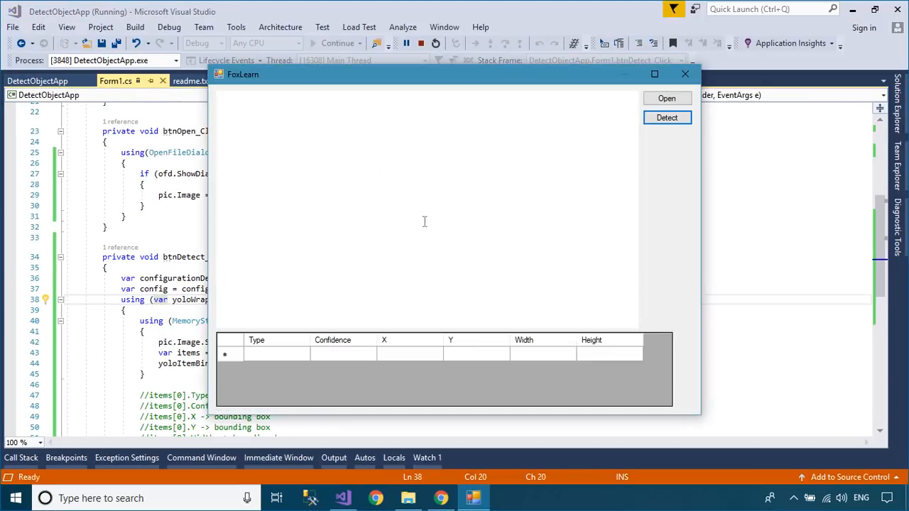
pyautogui.click(667, 98)
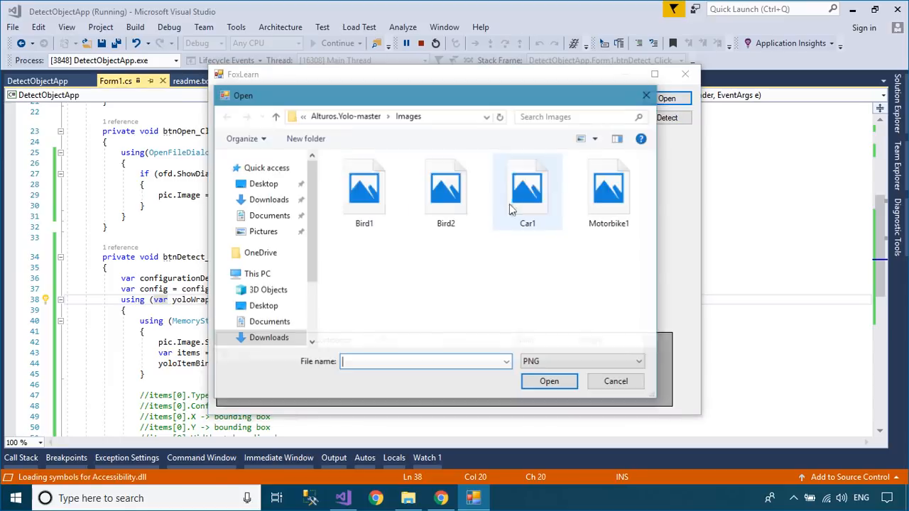
pyautogui.click(667, 118)
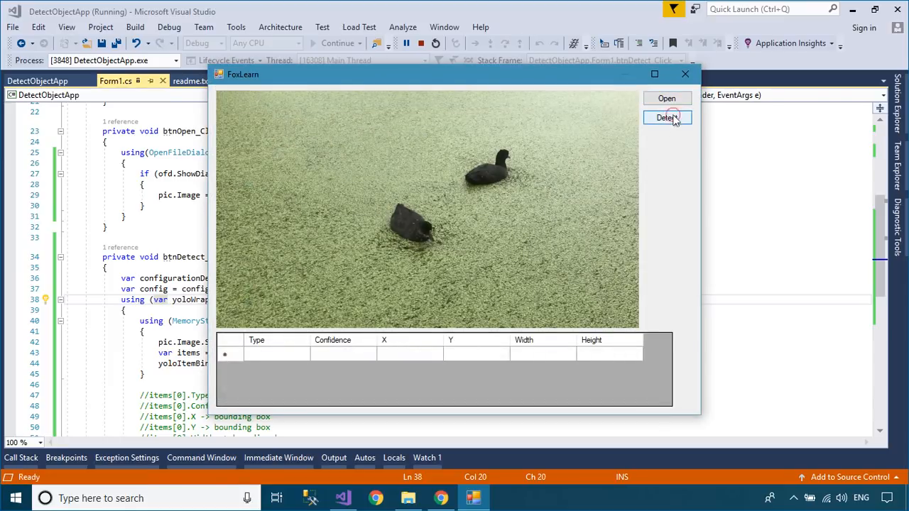
pyautogui.click(666, 117)
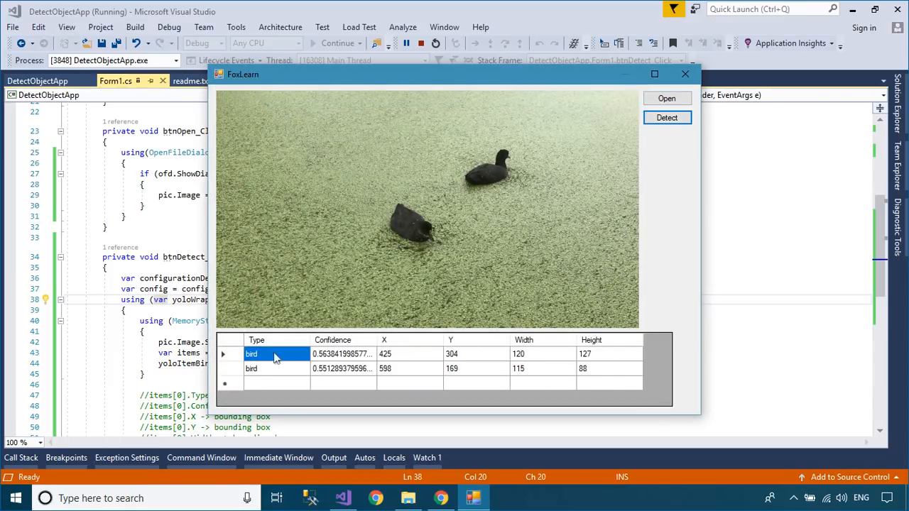
pyautogui.click(666, 98)
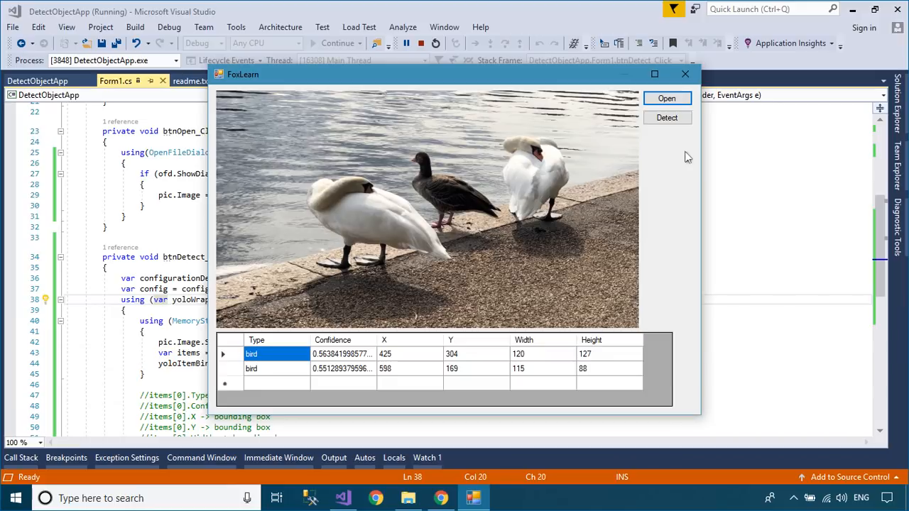
pyautogui.moveTo(654, 175)
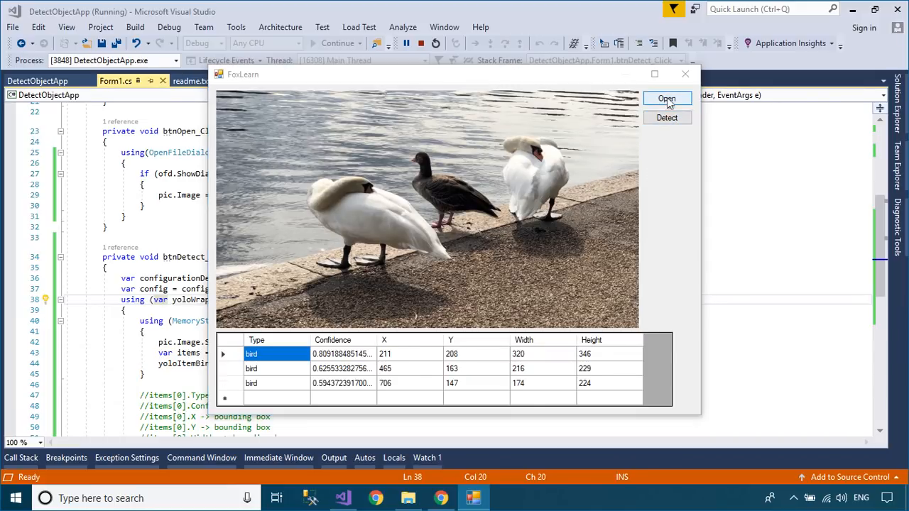
# Load and detect the Car1 street photo, then Motorbike1, listing person and motorbike.
pyautogui.click(667, 98)
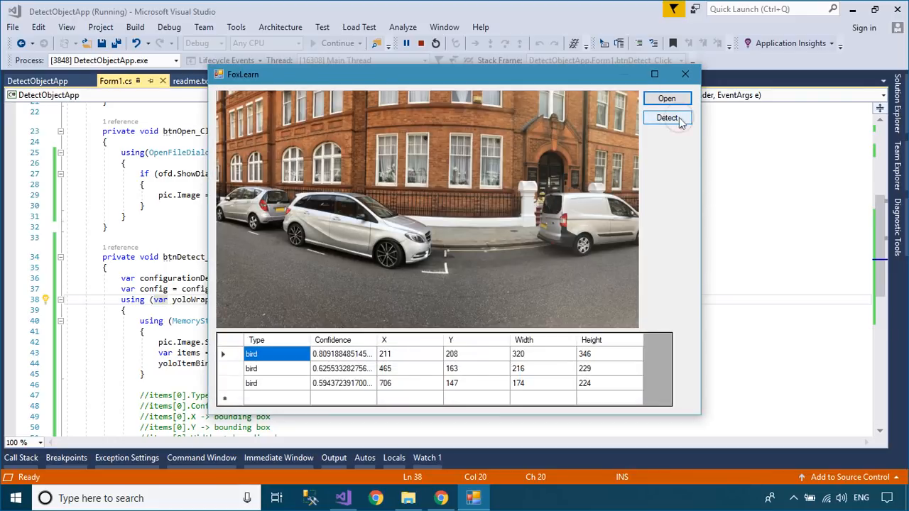
pyautogui.click(667, 117)
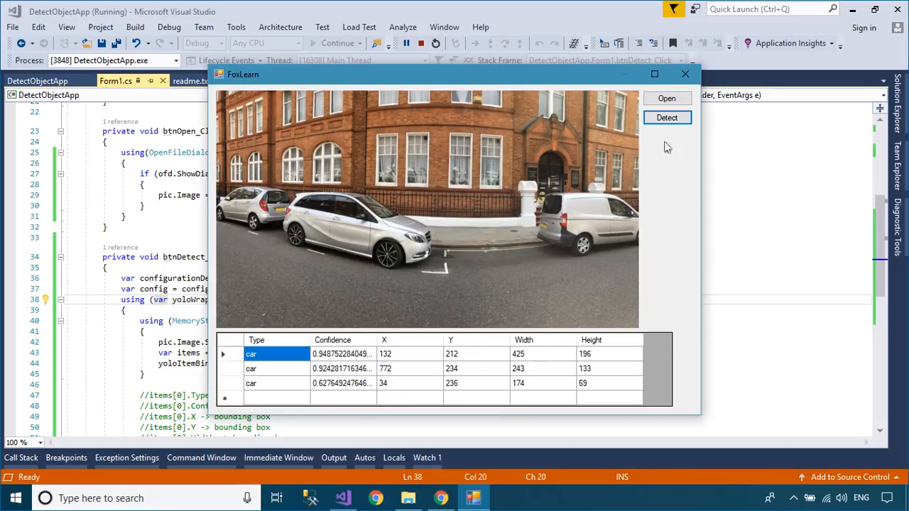
pyautogui.click(667, 98)
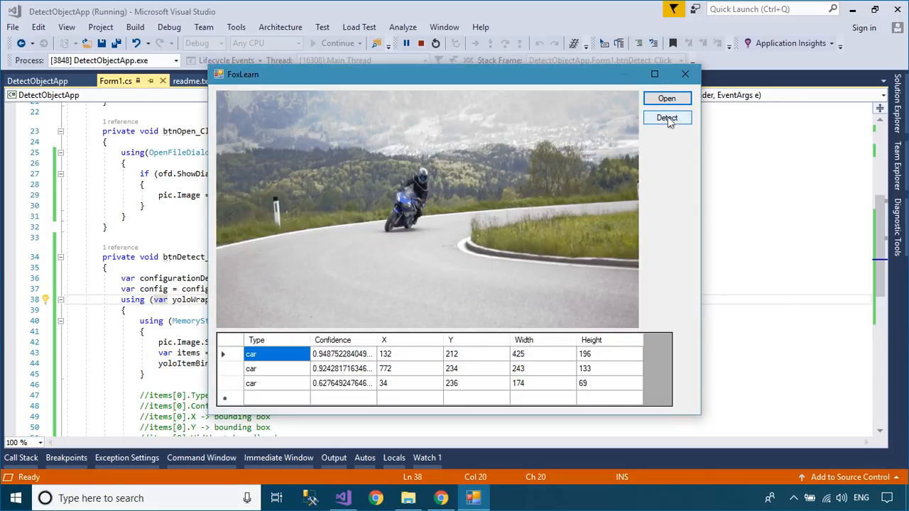
pyautogui.click(667, 117)
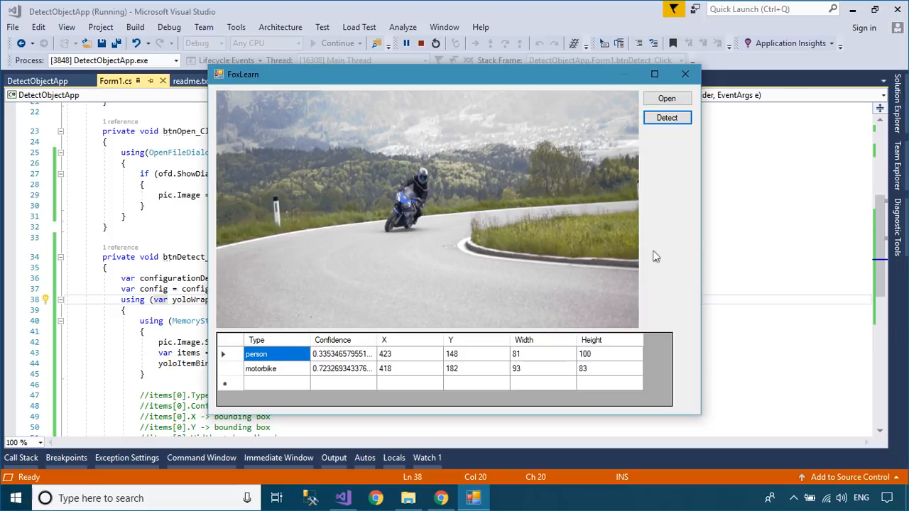
pyautogui.moveTo(686, 261)
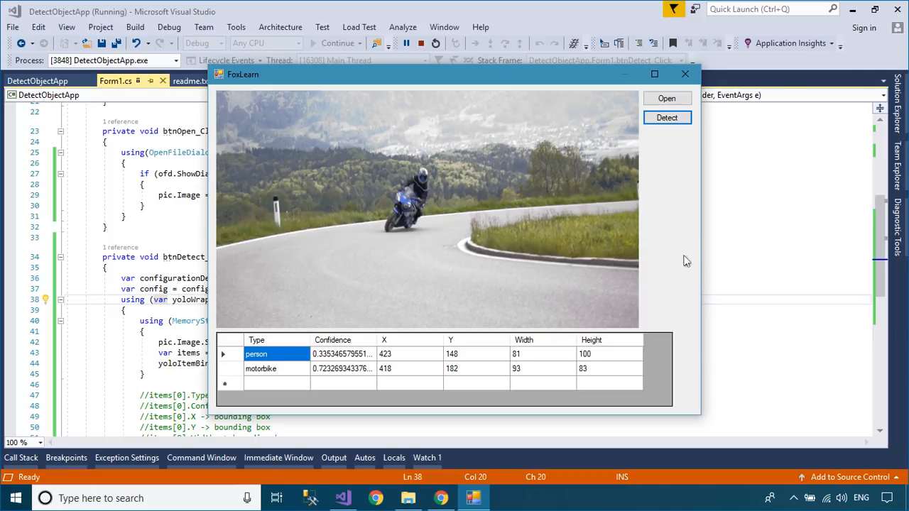